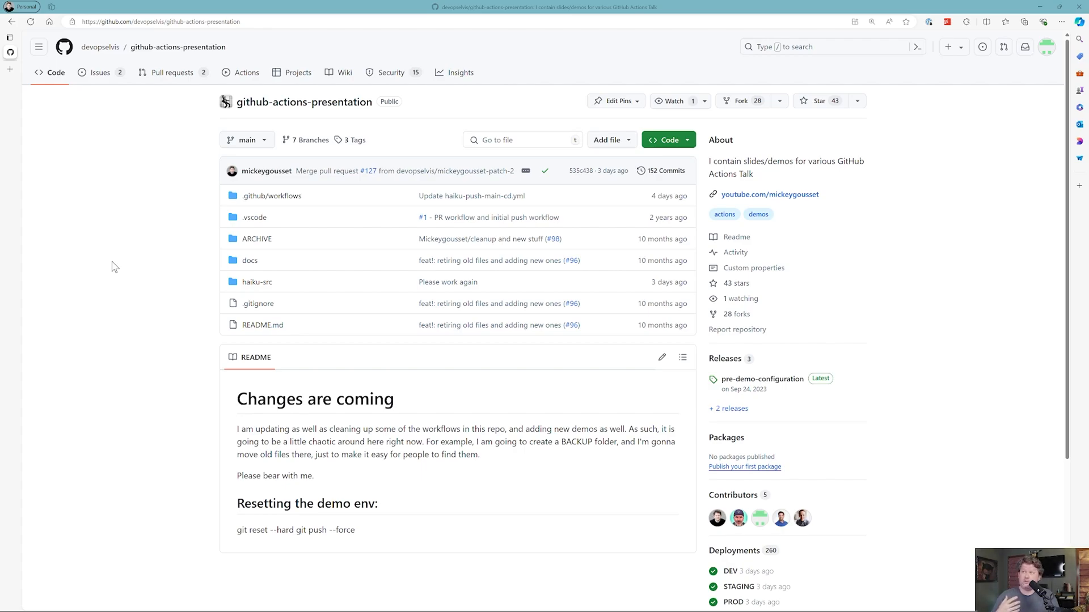
mouse_move(261, 186)
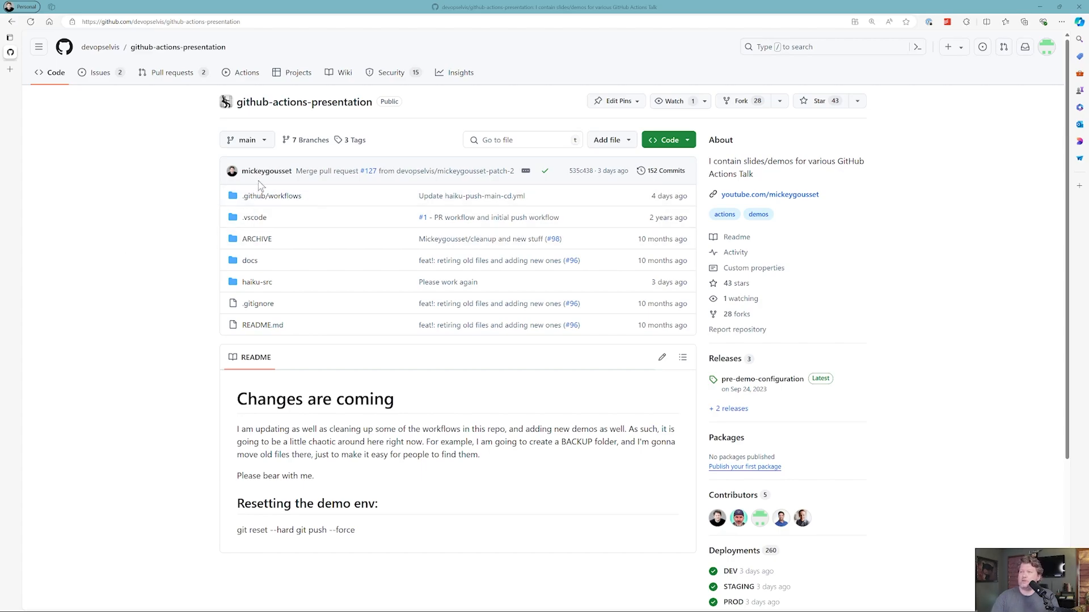
mouse_move(189, 165)
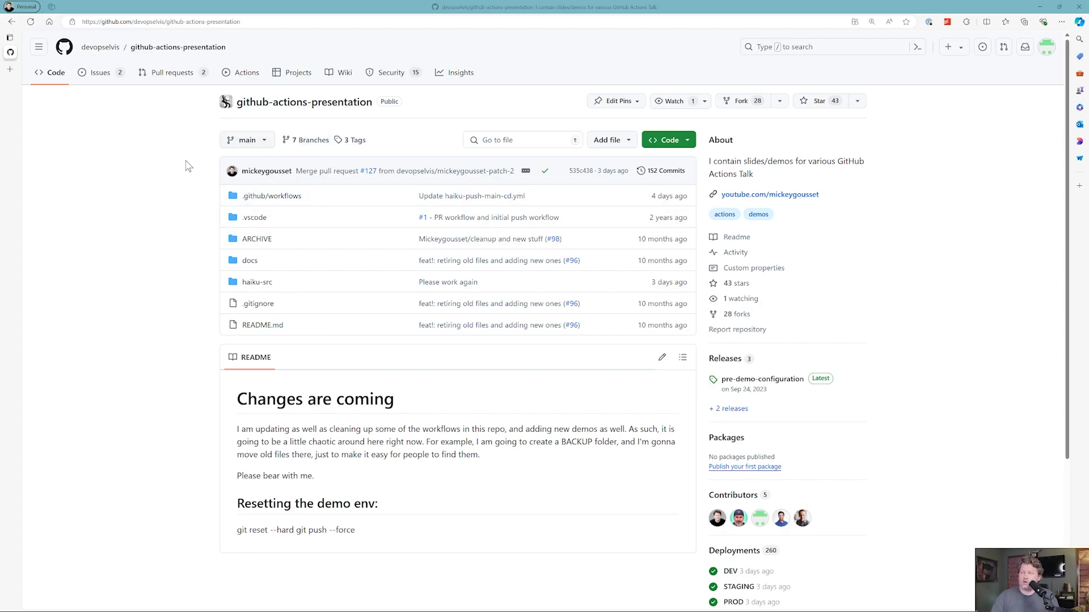
Create branch testing-draft-prs from main via the branch dropdown and switch to it.
click(247, 140)
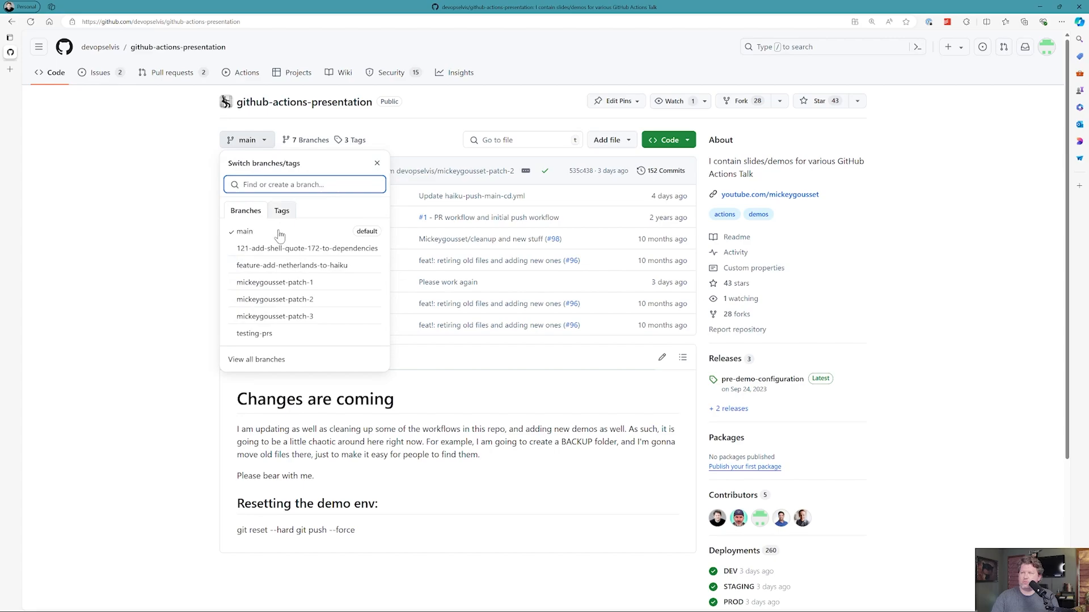
mouse_move(265, 361)
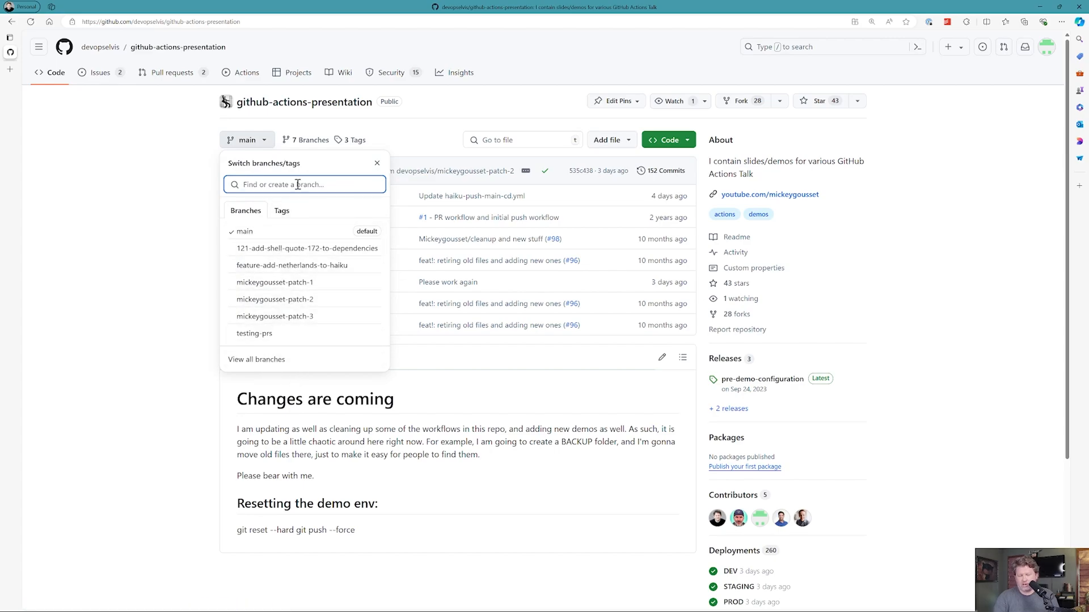
text(testing-draft-)
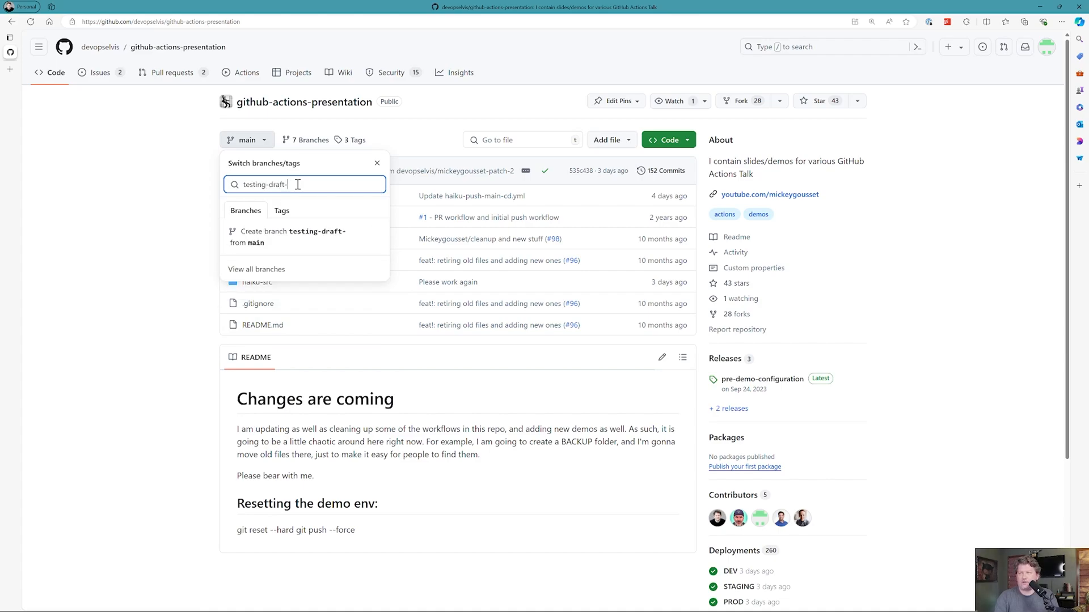
text(prs)
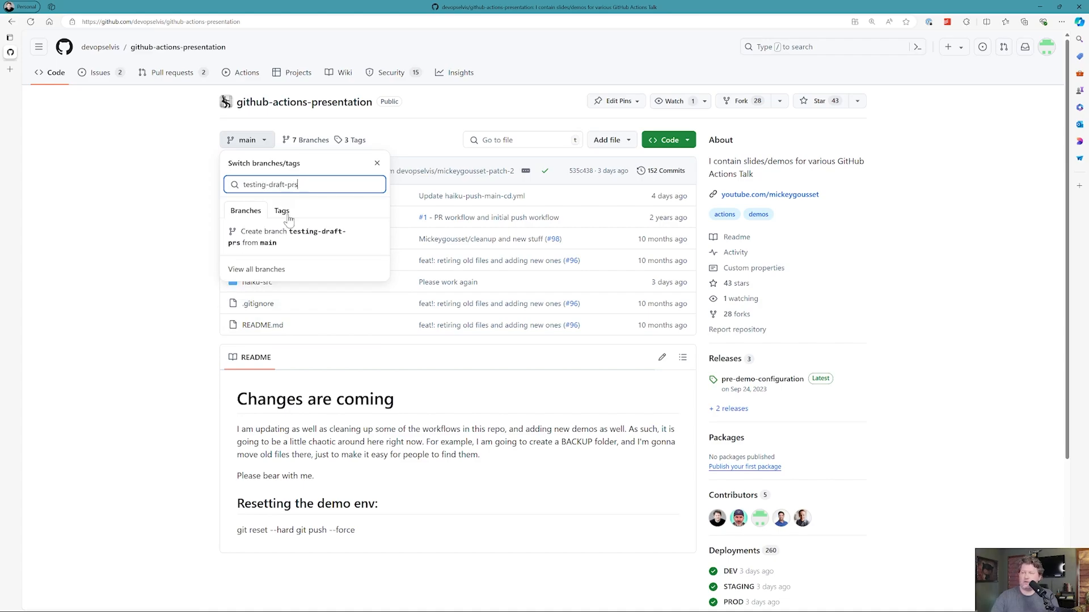
click(291, 237)
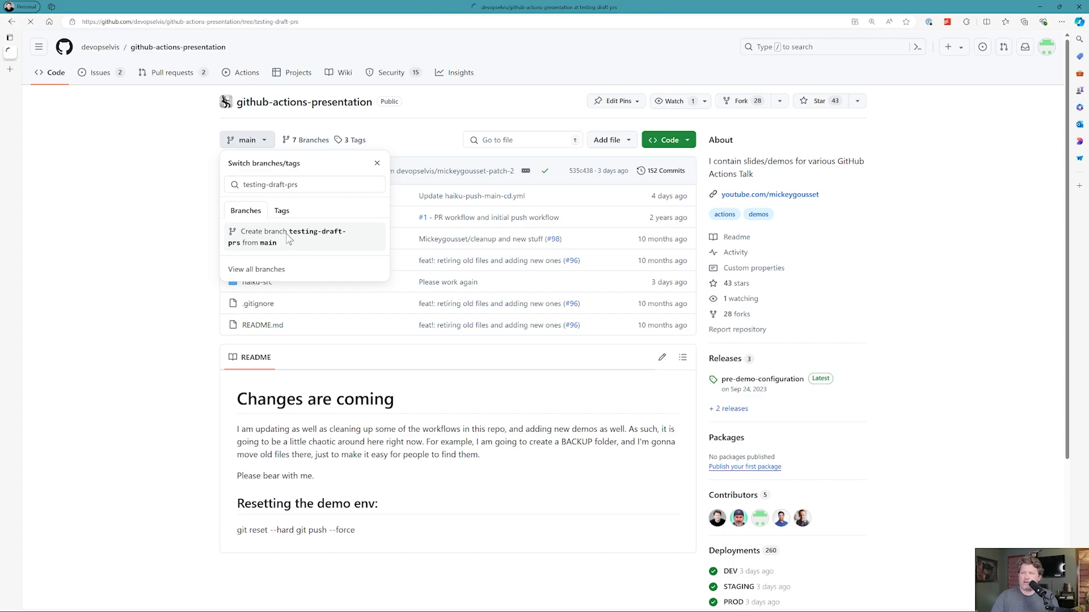
click(285, 235)
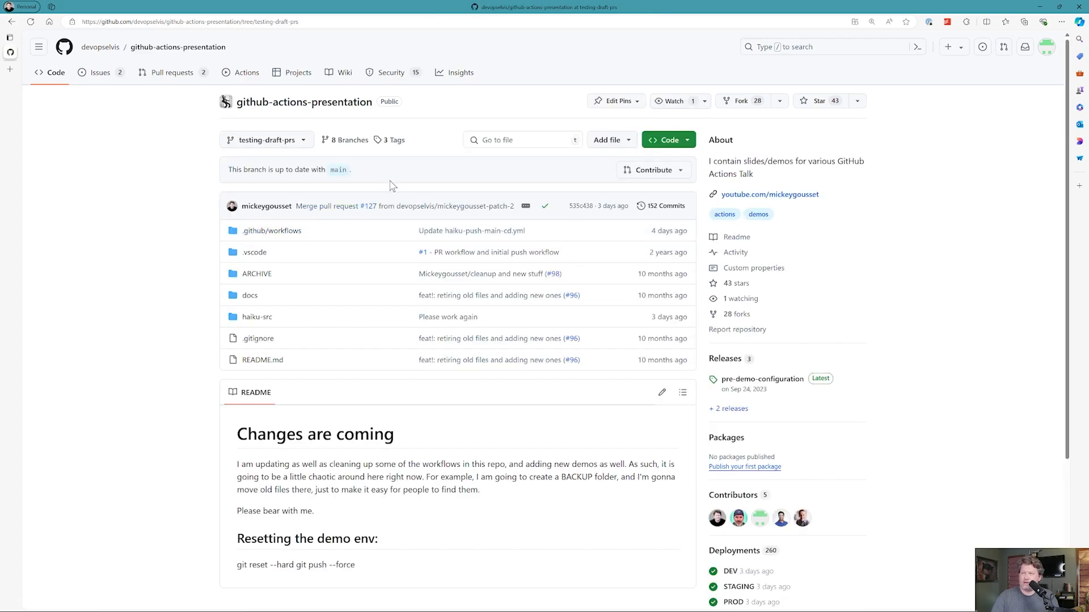
mouse_move(267, 368)
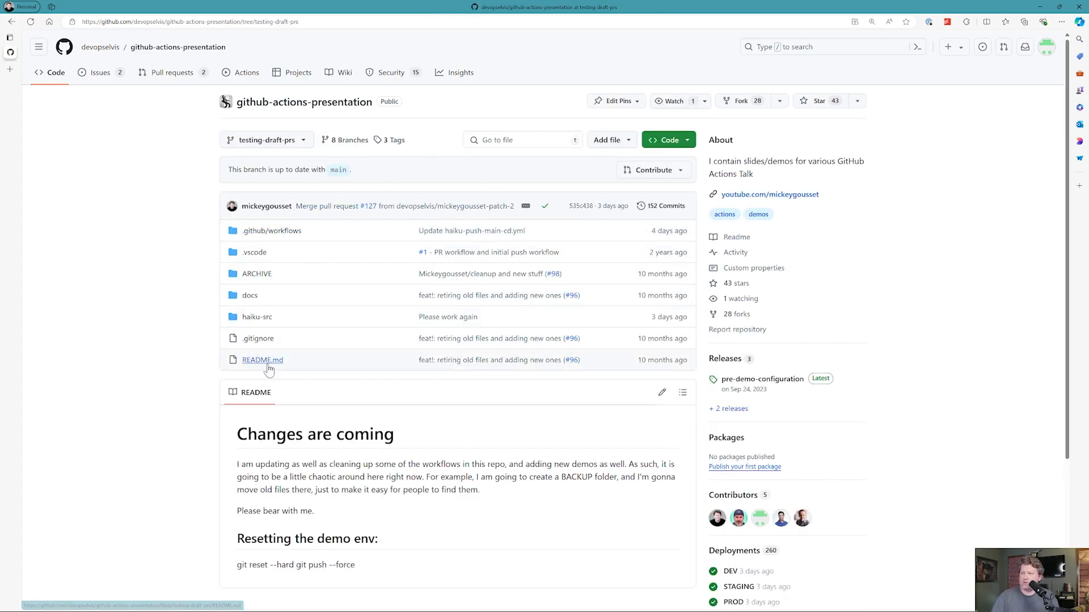
mouse_move(325, 363)
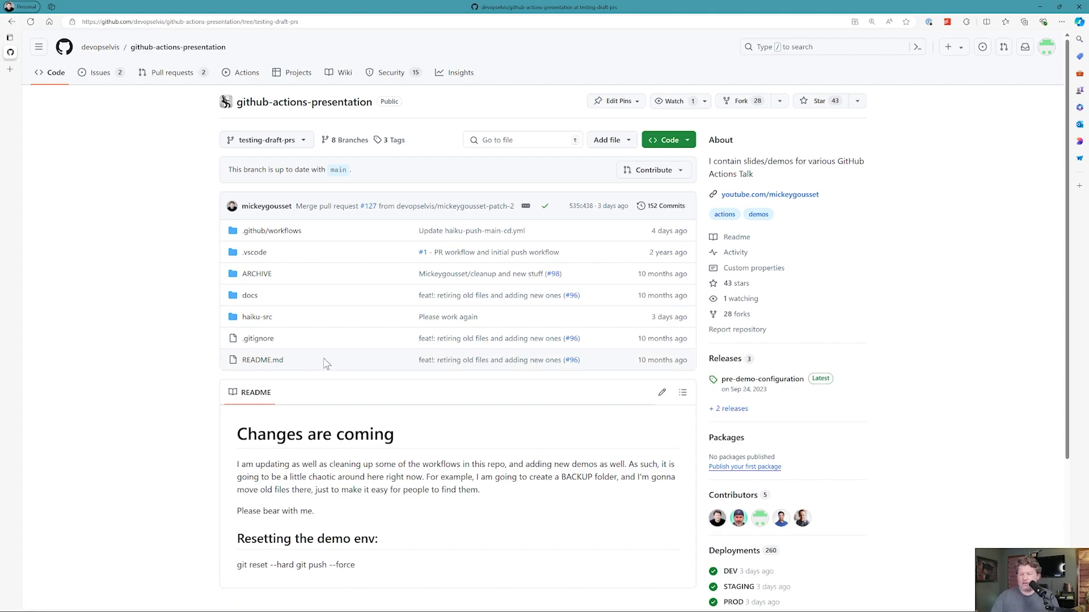
mouse_move(266, 366)
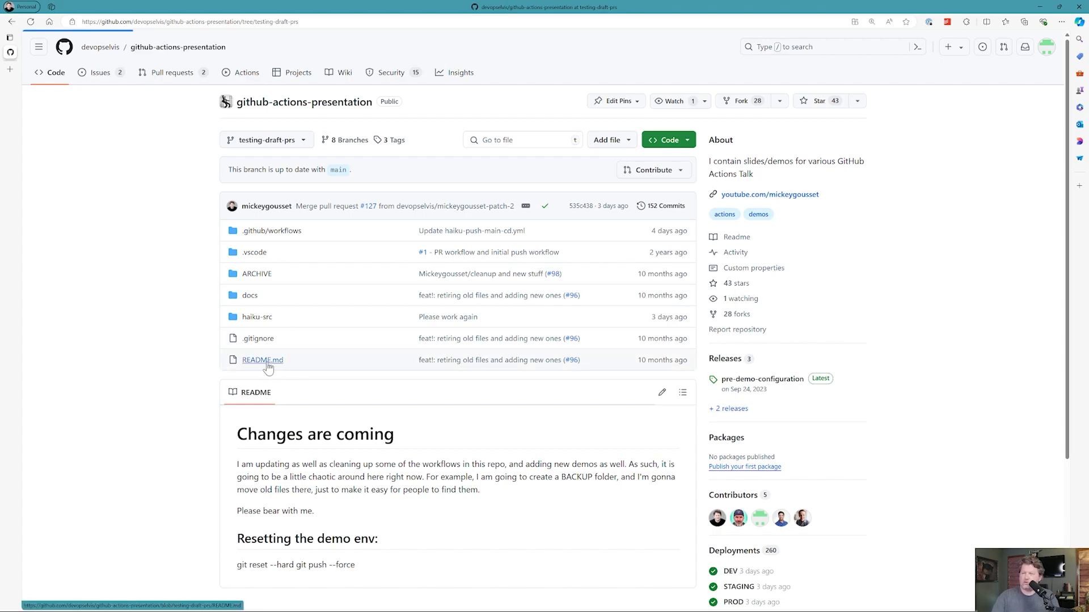
Edit README.md to add 'this is a change for the draft PR', change 'me' to 'us', and commit to testing-draft-prs.
click(262, 361)
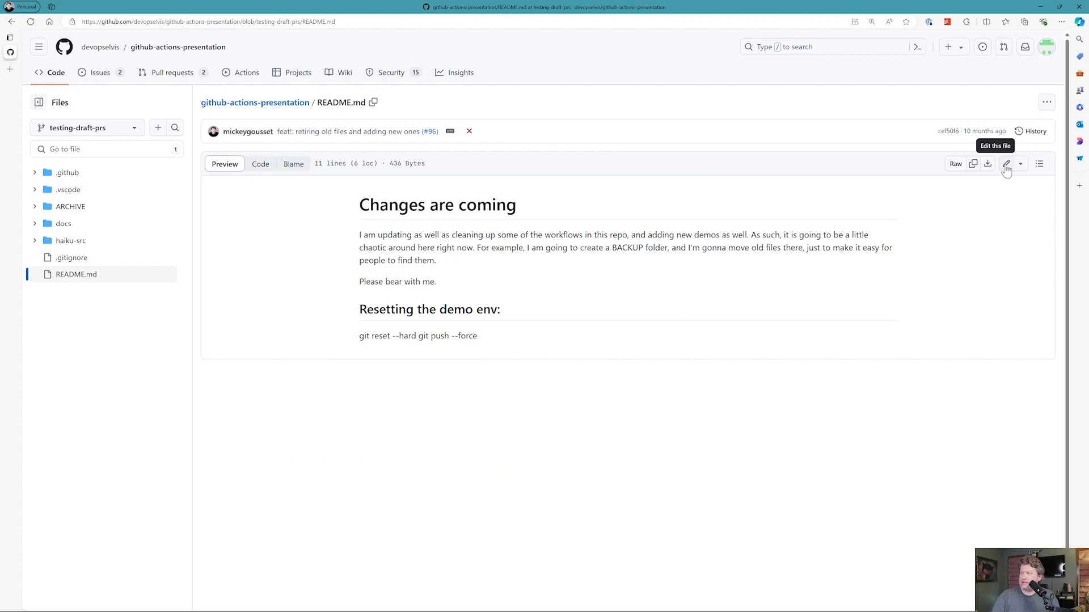
click(1005, 163)
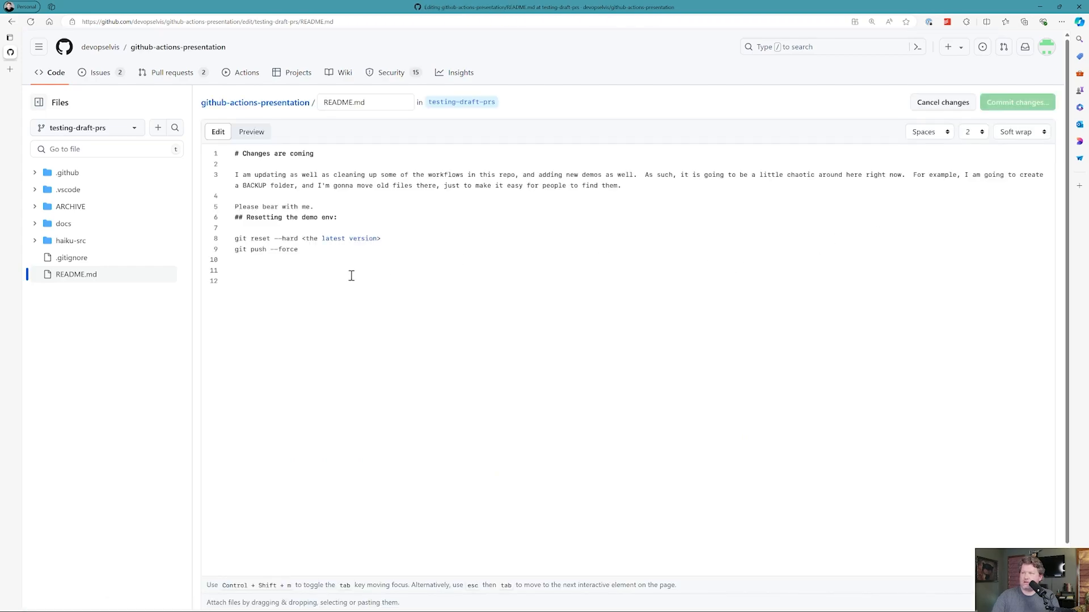
click(251, 270)
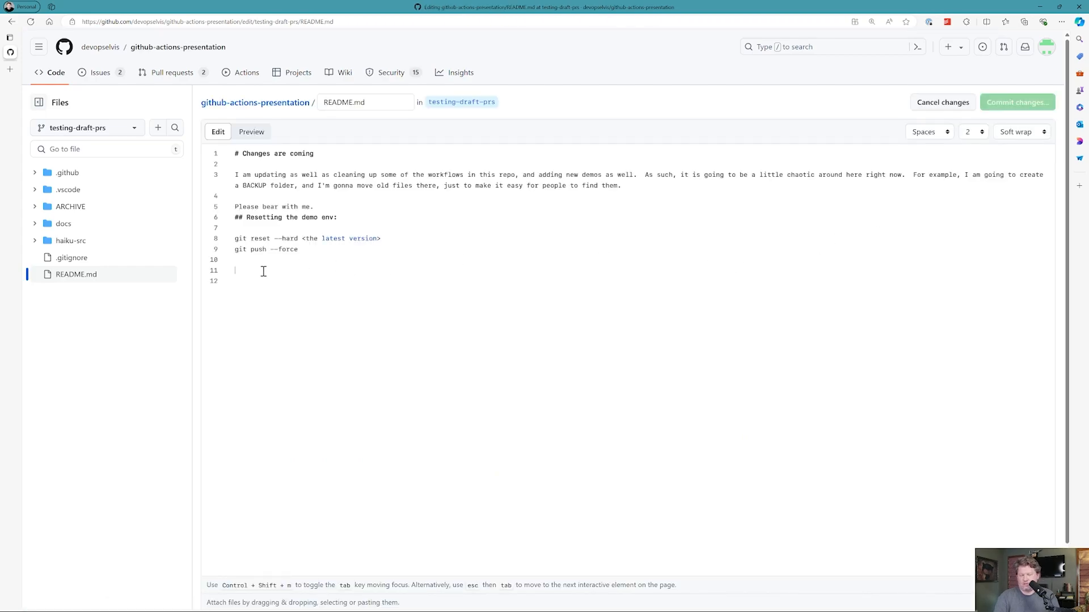
text(this is a change for the draft PR)
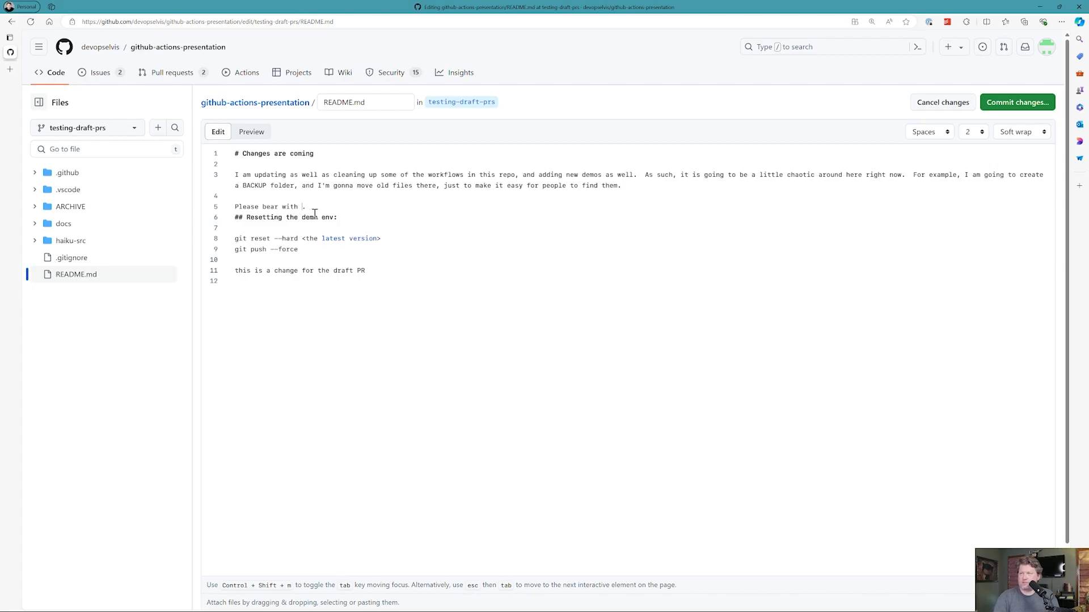
text(us)
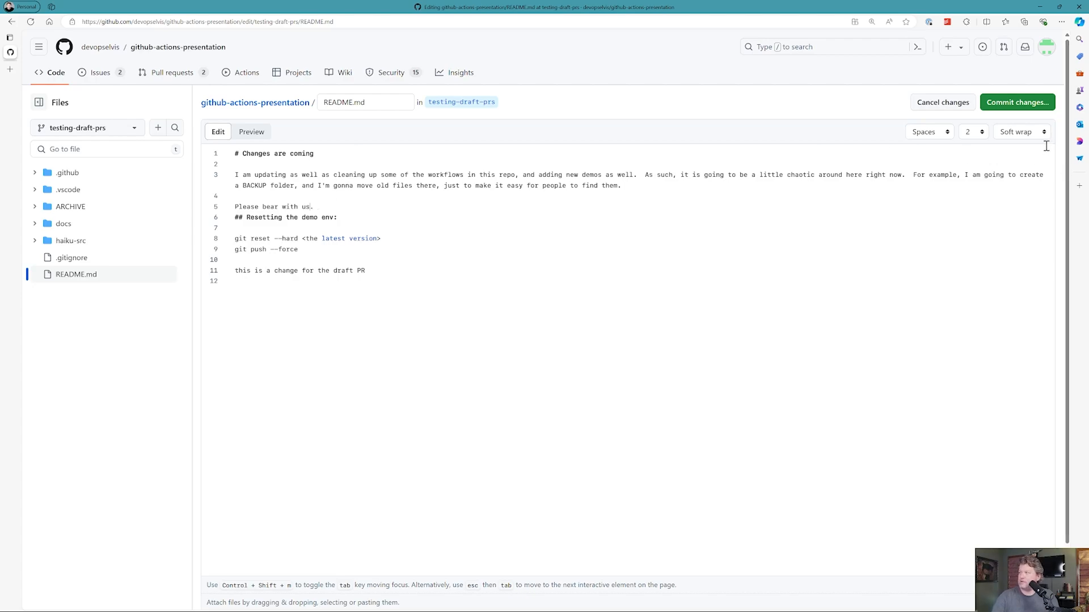
click(1018, 102)
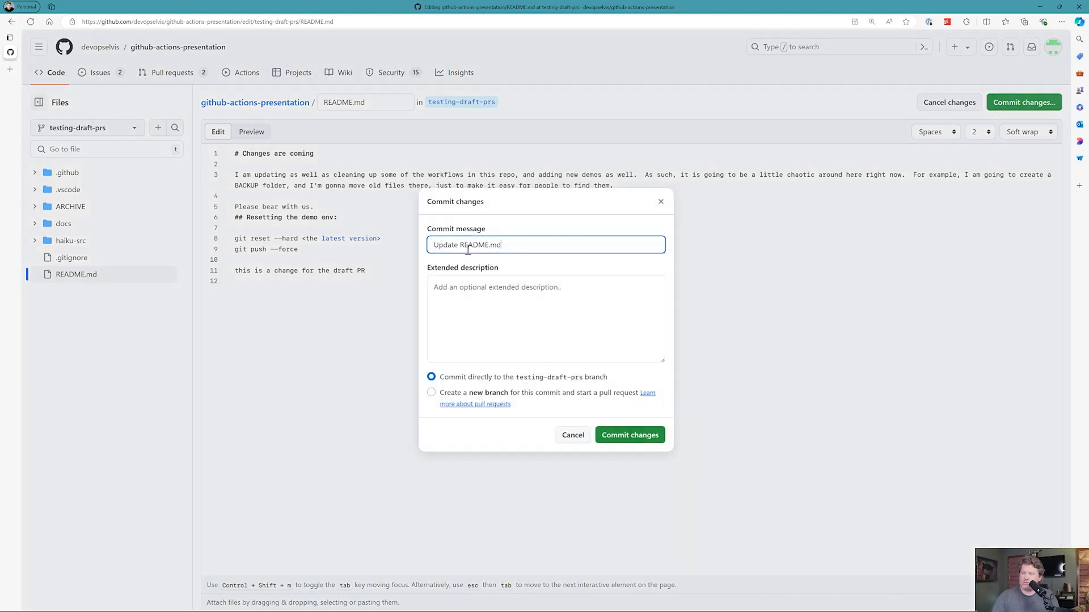
mouse_move(587, 382)
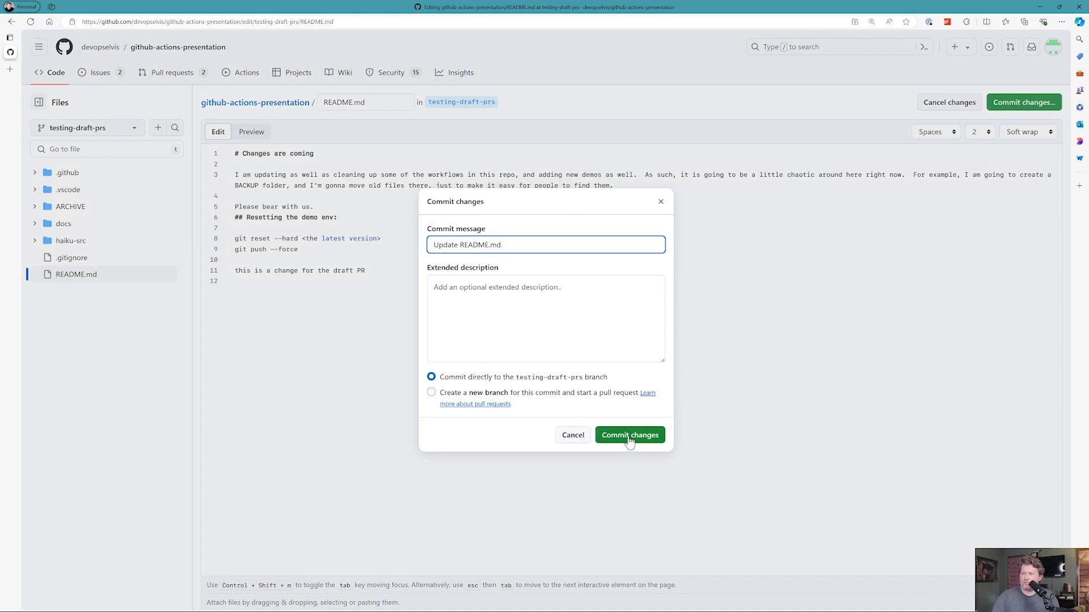
click(629, 436)
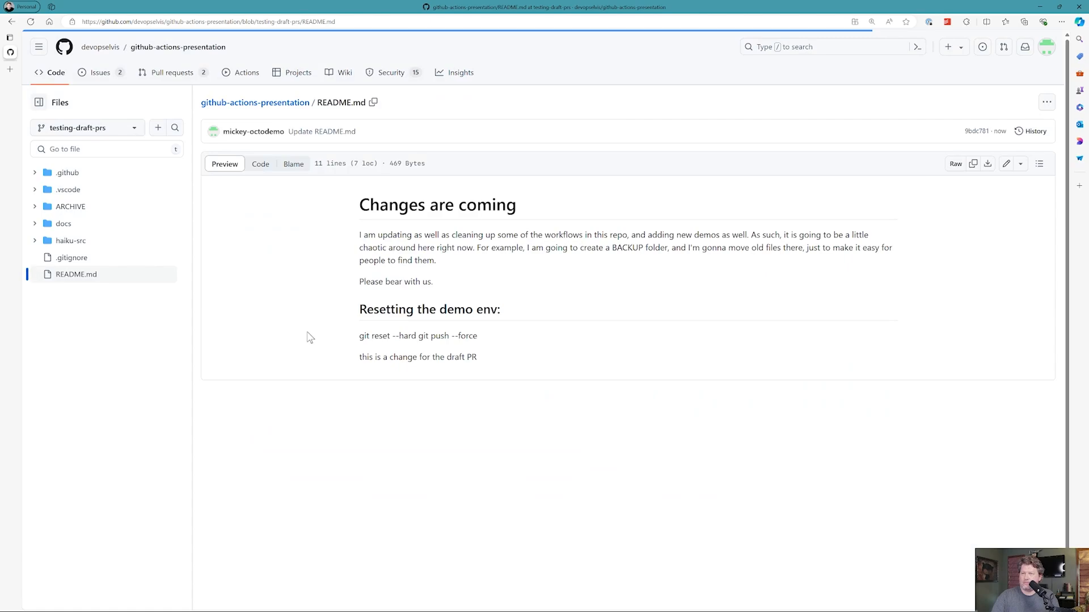
Edit haiku-src/haikus.json so the first haiku reads 'rain in mississippi' and commit it to the branch.
click(71, 241)
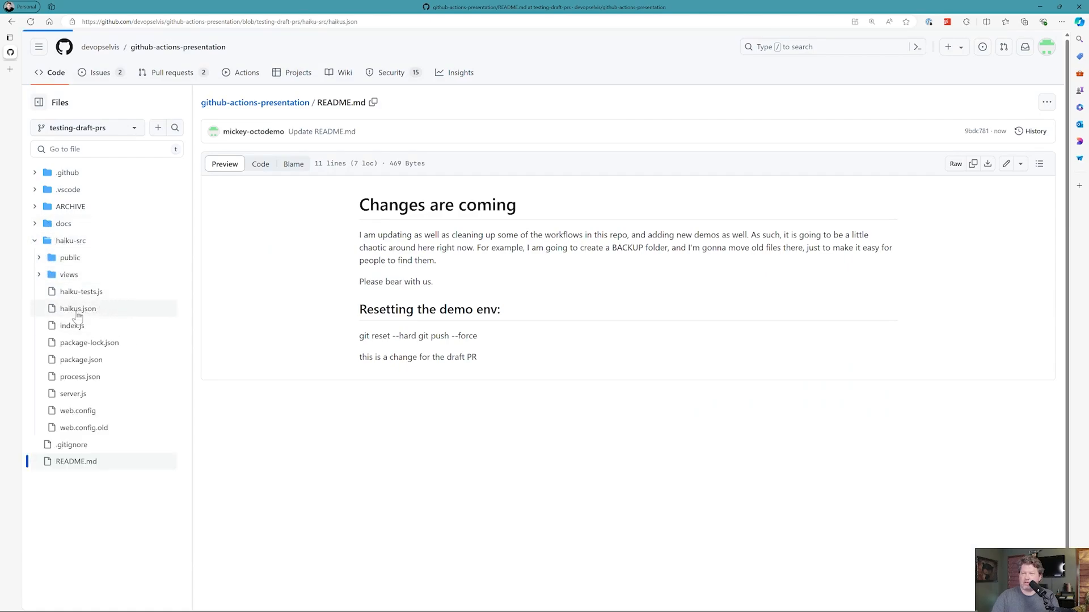
click(77, 309)
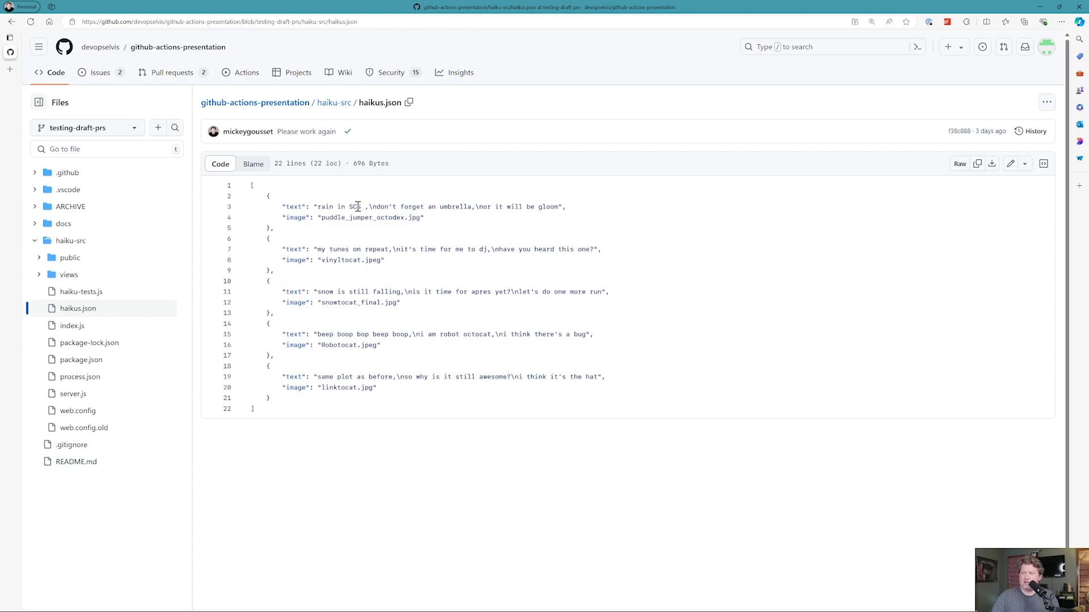
mouse_move(1009, 164)
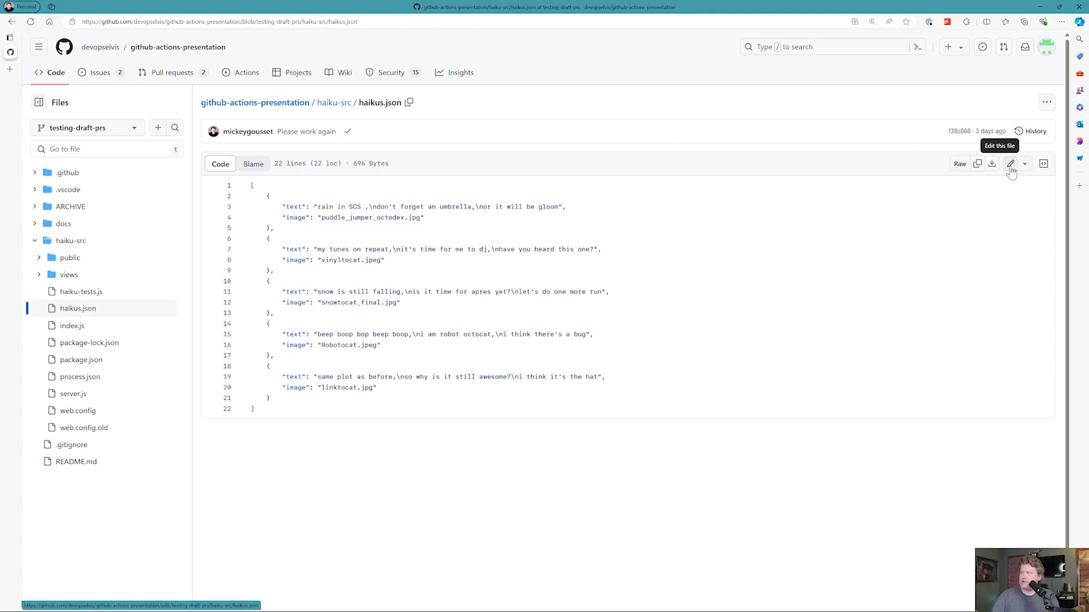
click(1010, 163)
text(mississippi)
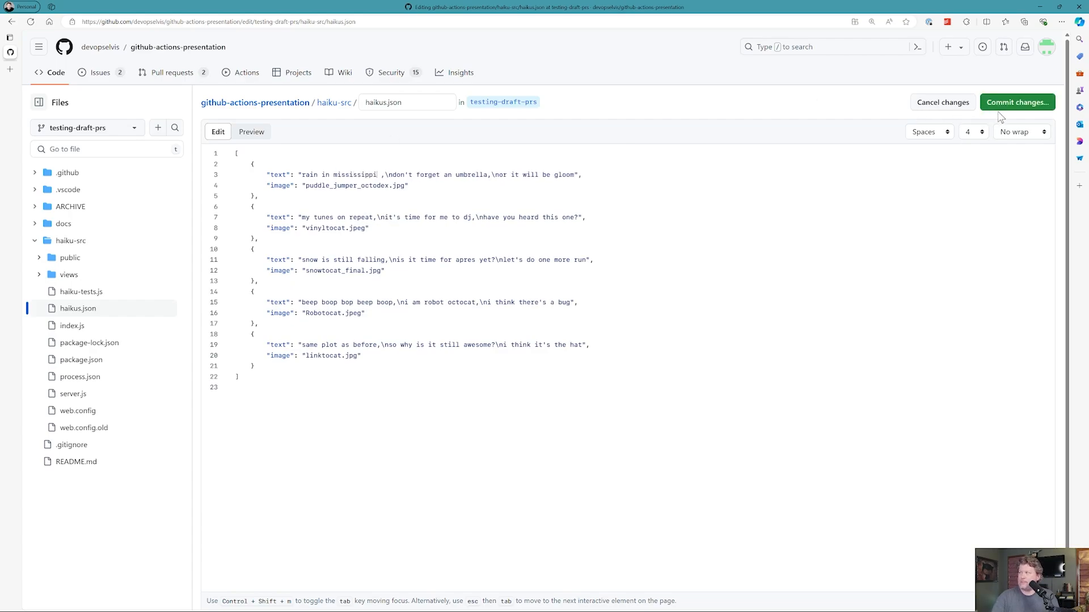
click(1018, 102)
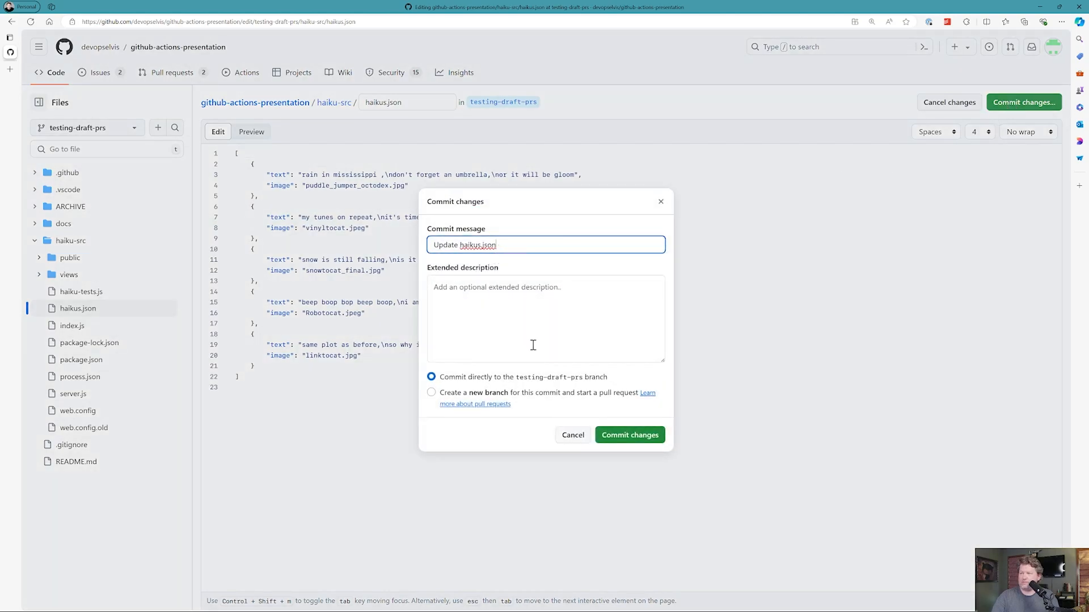
click(629, 435)
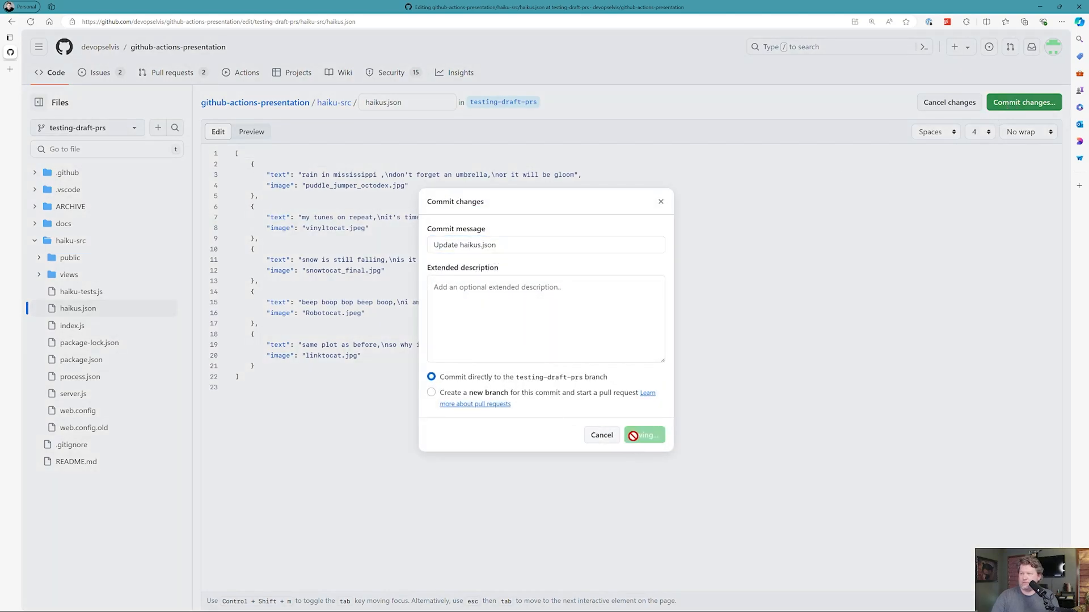
click(644, 435)
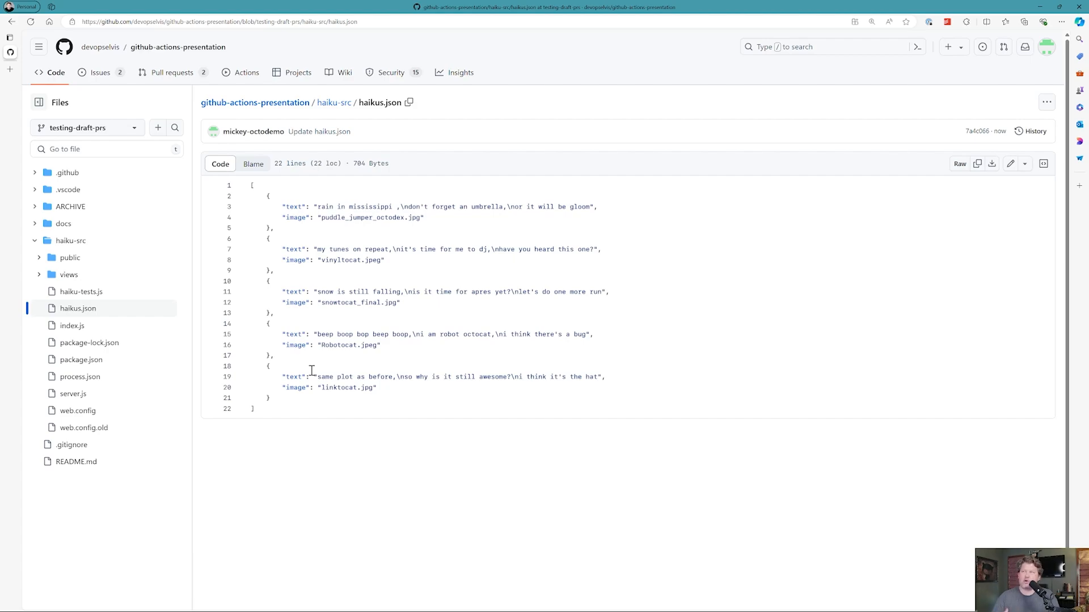
mouse_move(166, 77)
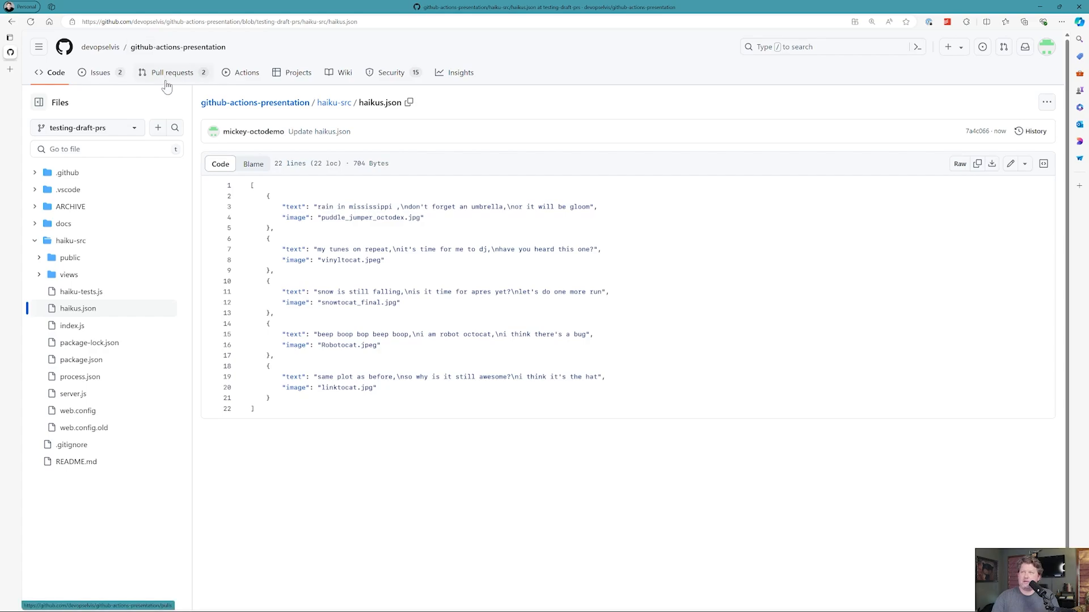
Go to the repository's Pull requests list, showing the recent-pushes notice for testing-draft-prs.
click(170, 72)
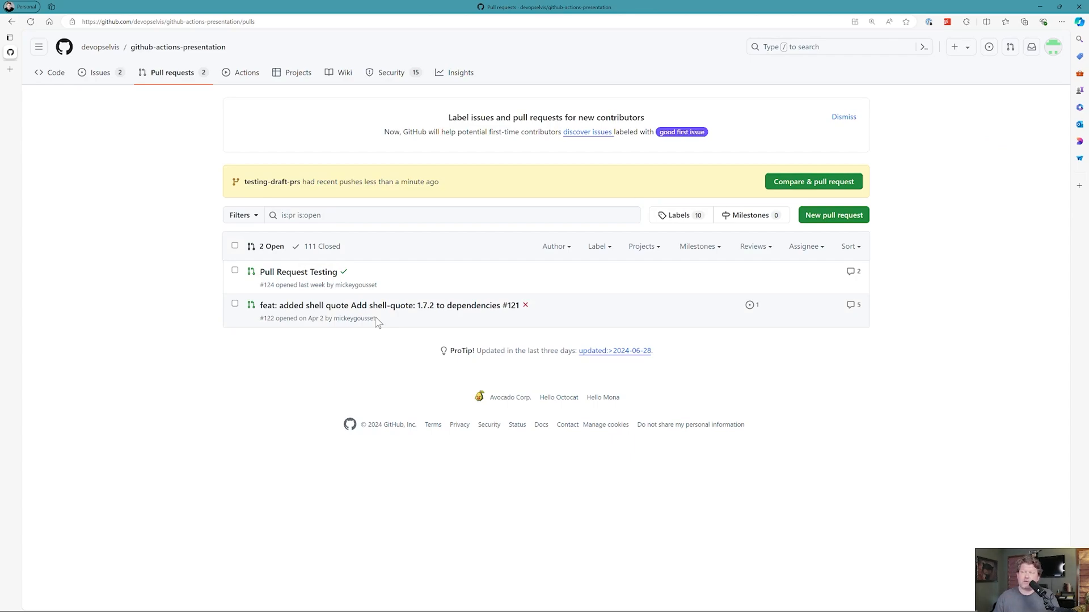
mouse_move(775, 122)
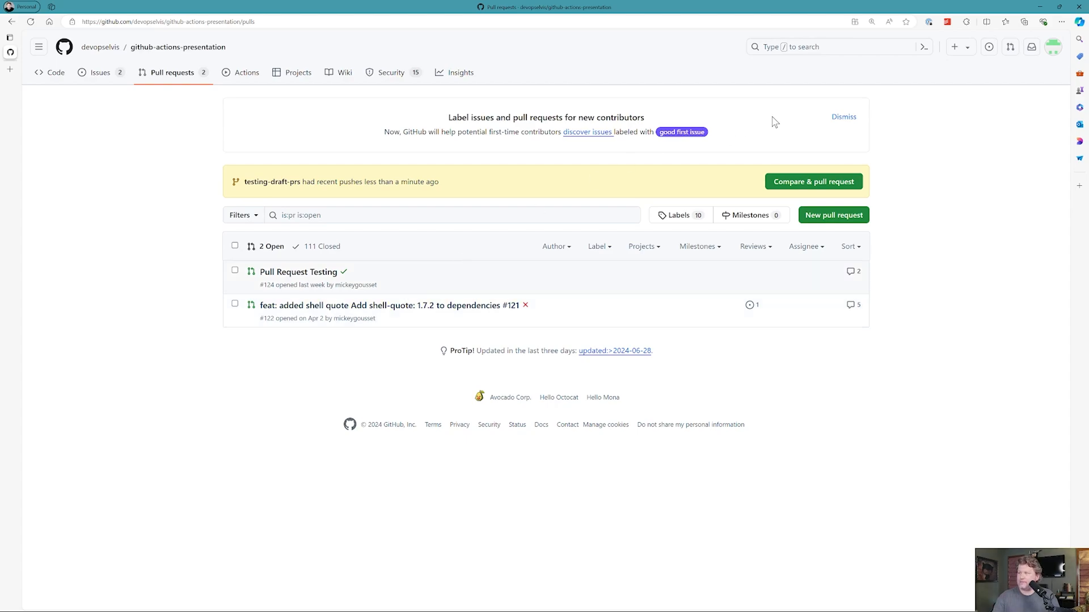
mouse_move(781, 132)
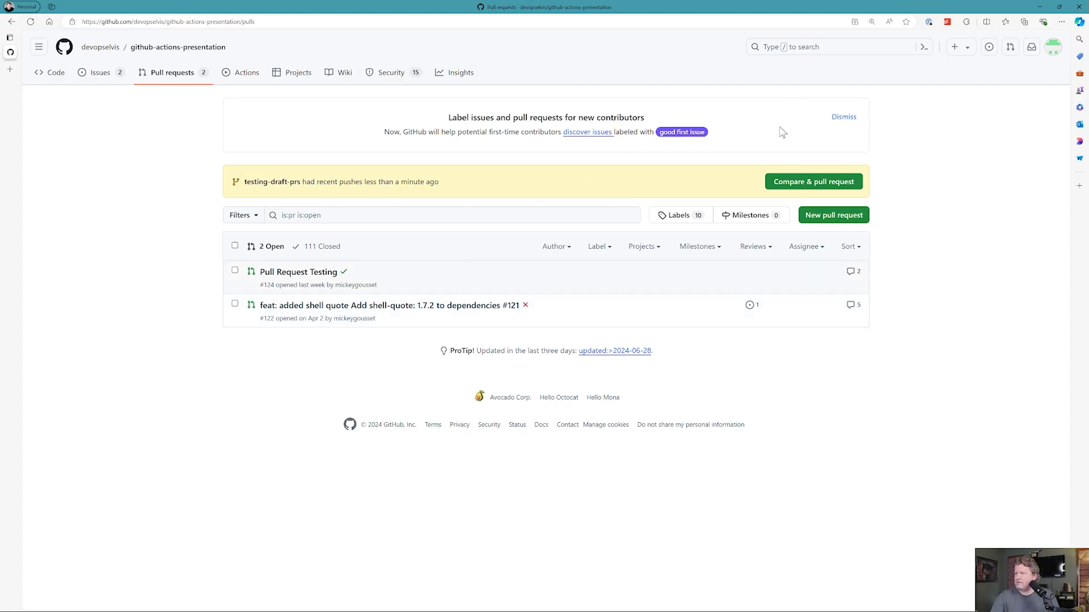
mouse_move(320, 197)
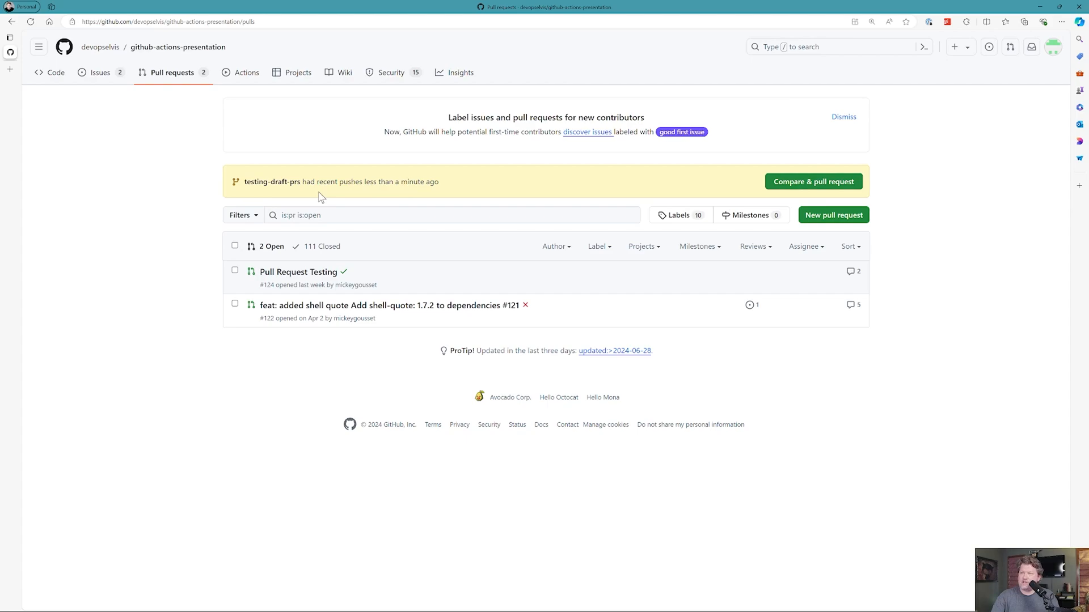
mouse_move(457, 190)
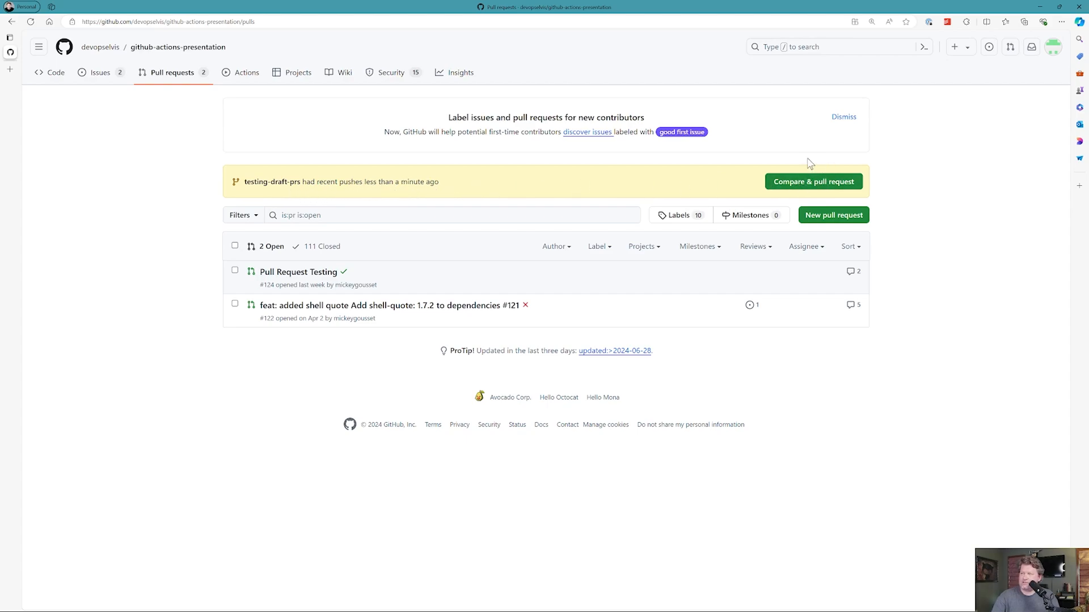
mouse_move(828, 220)
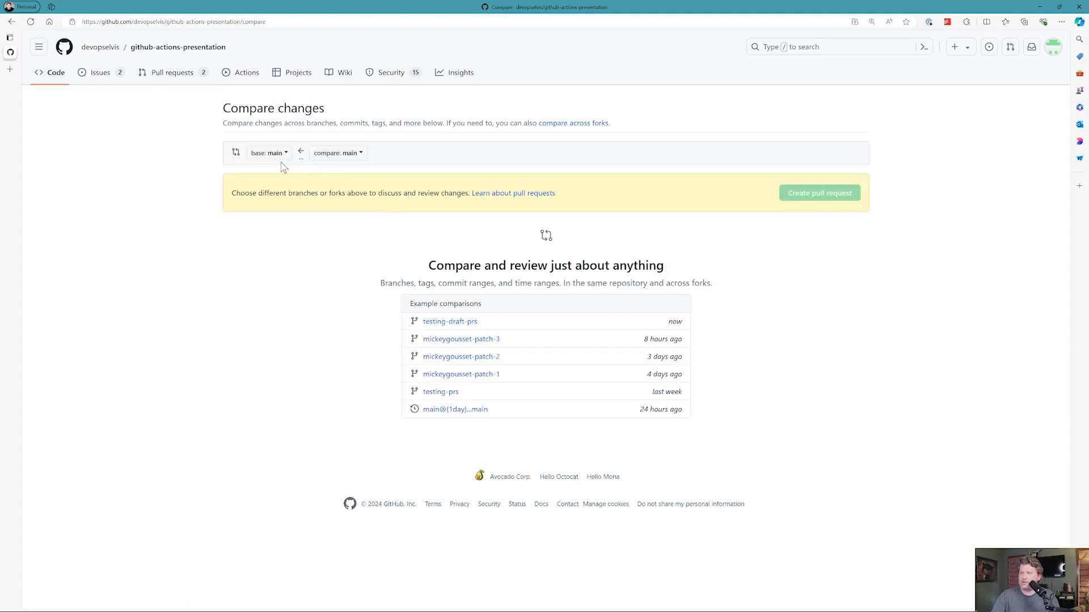
Compare testing-draft-prs against main and start a pull request from those changes.
click(338, 152)
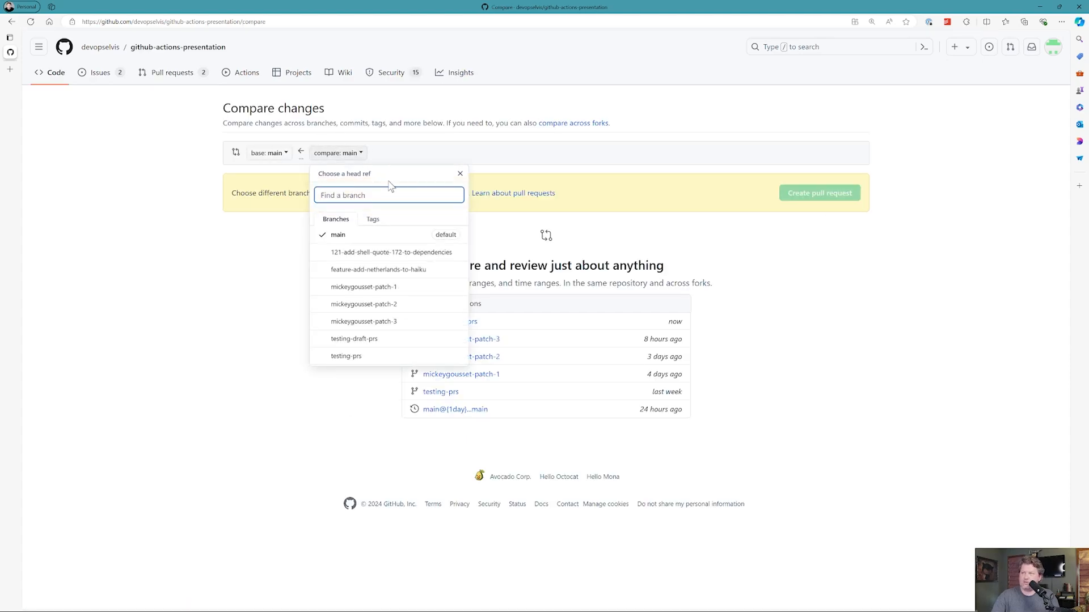
mouse_move(362, 345)
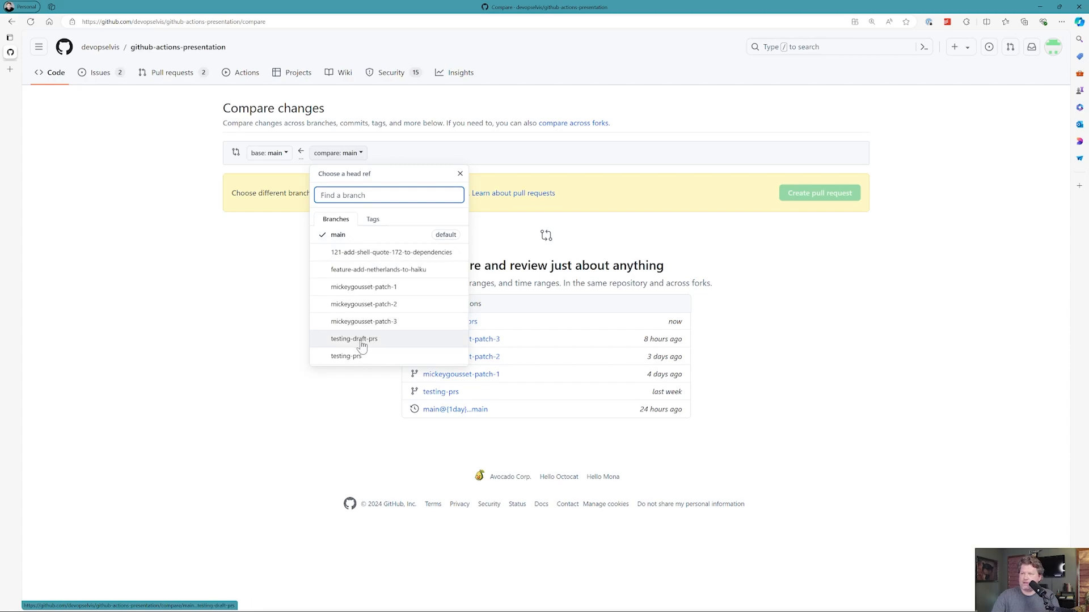
click(354, 338)
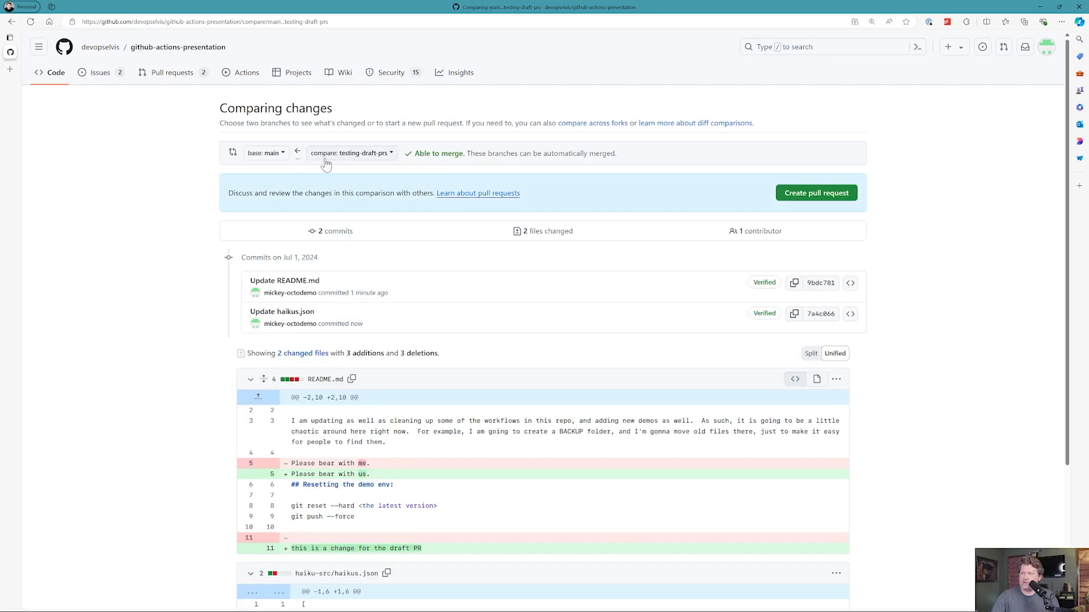
mouse_move(471, 311)
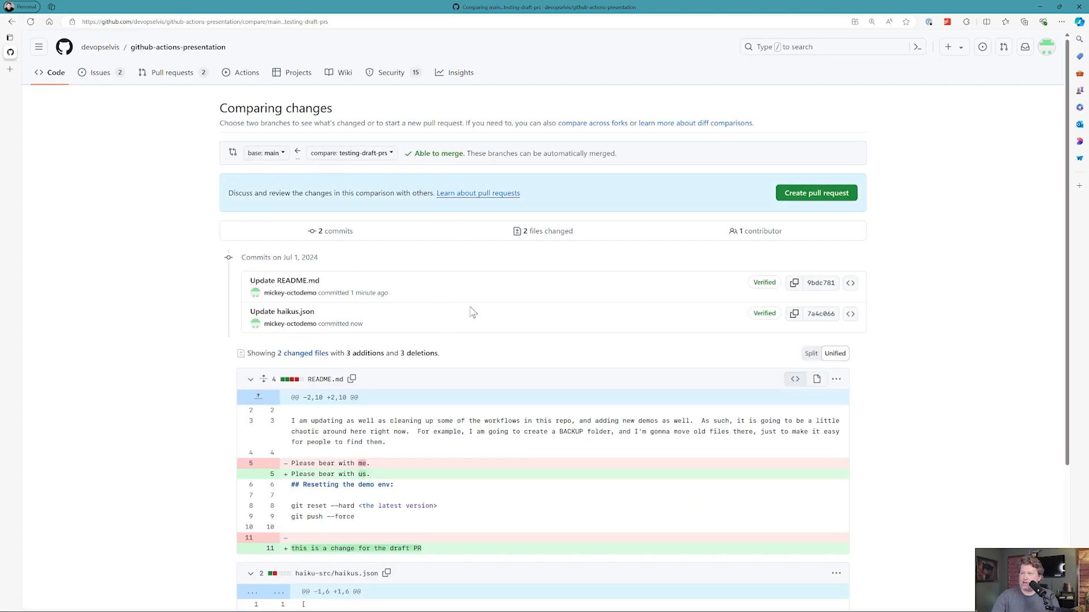
scroll(down, 3)
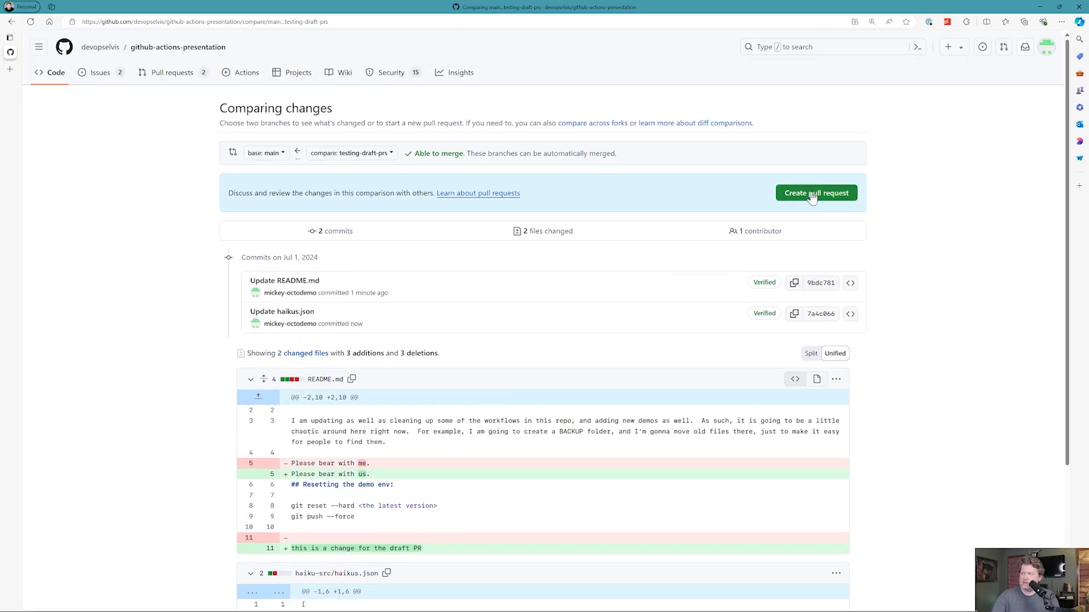
click(817, 193)
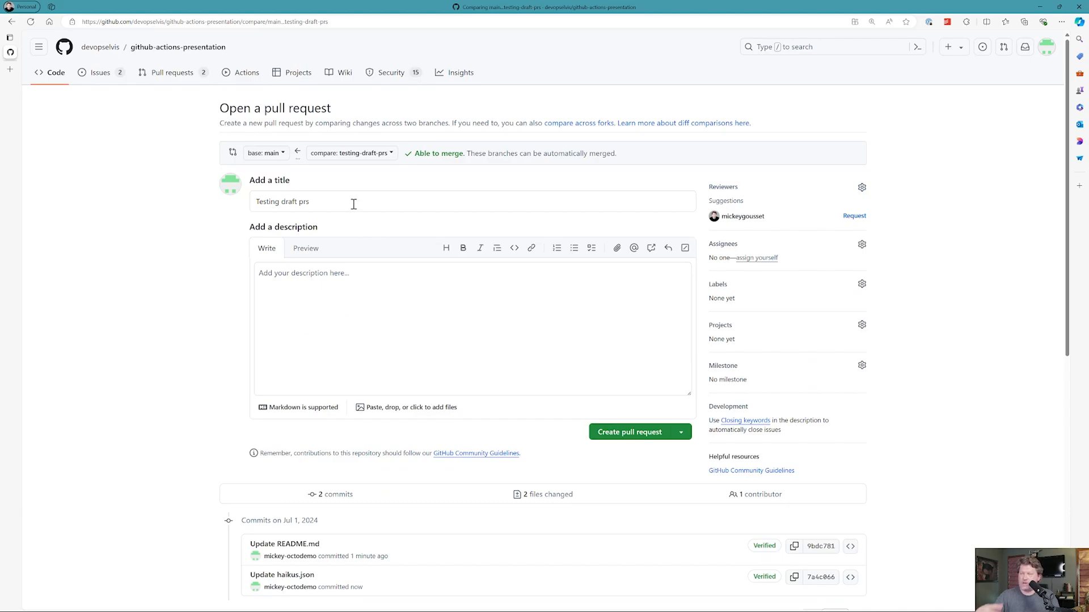
Describe the PR as 'testing how draft PRs work' and reveal the create-button options.
click(349, 276)
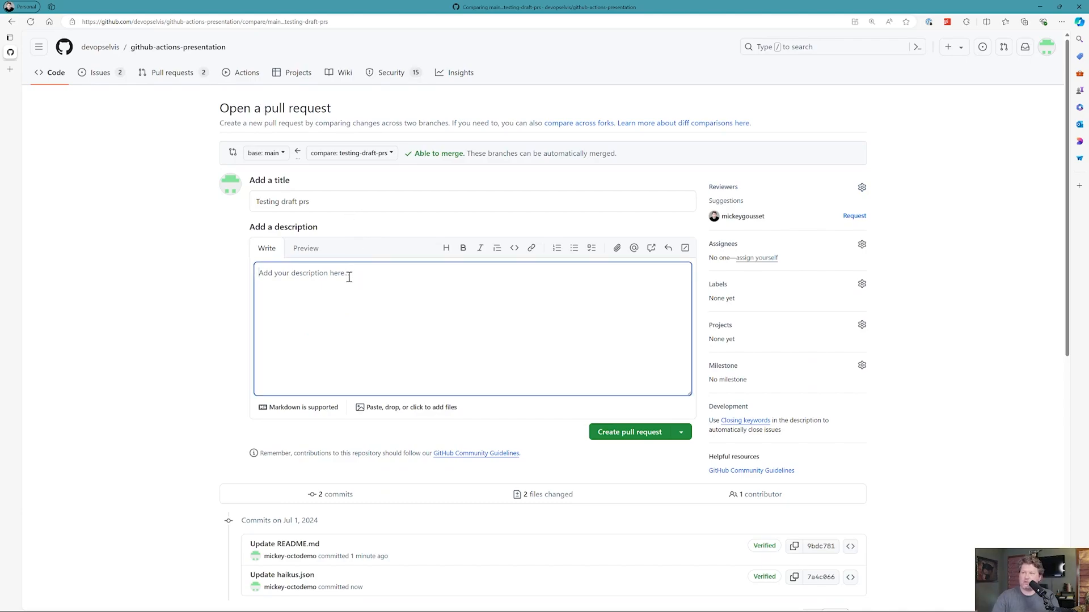
text(testing how draft PRs work)
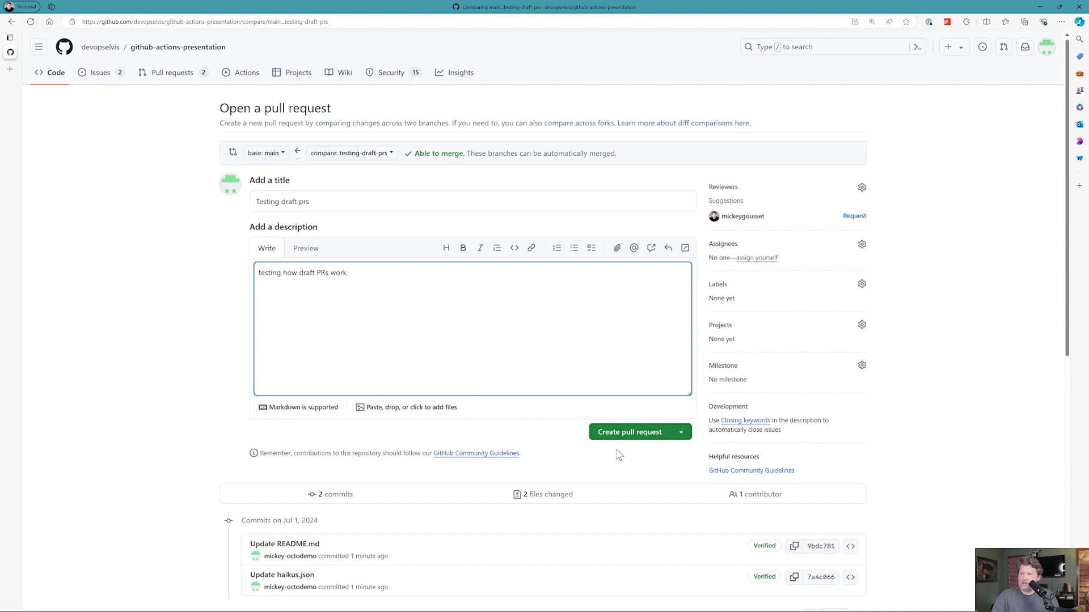
mouse_move(674, 447)
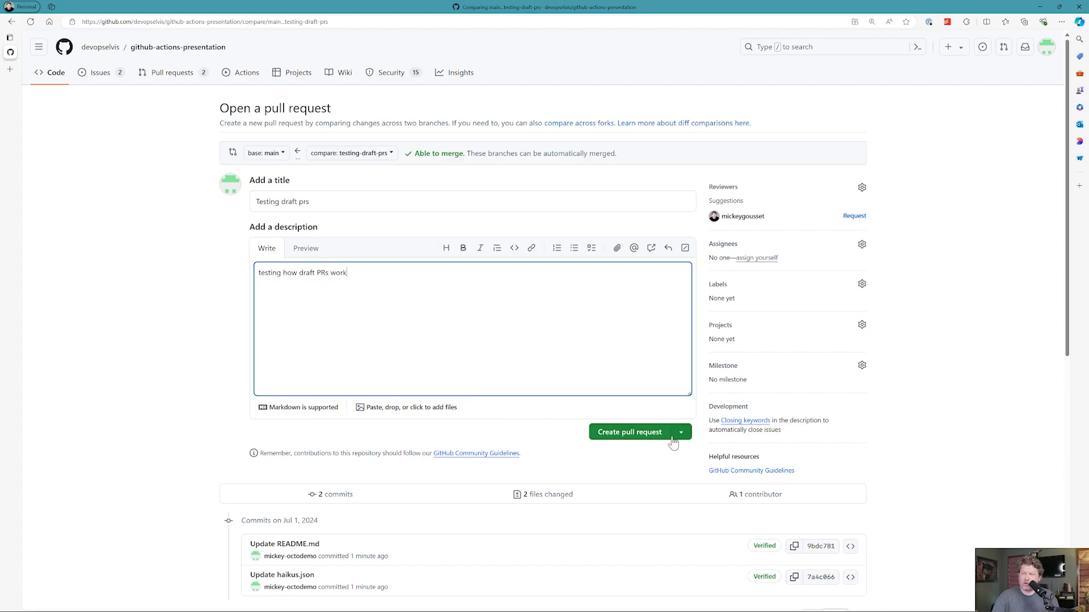
click(679, 432)
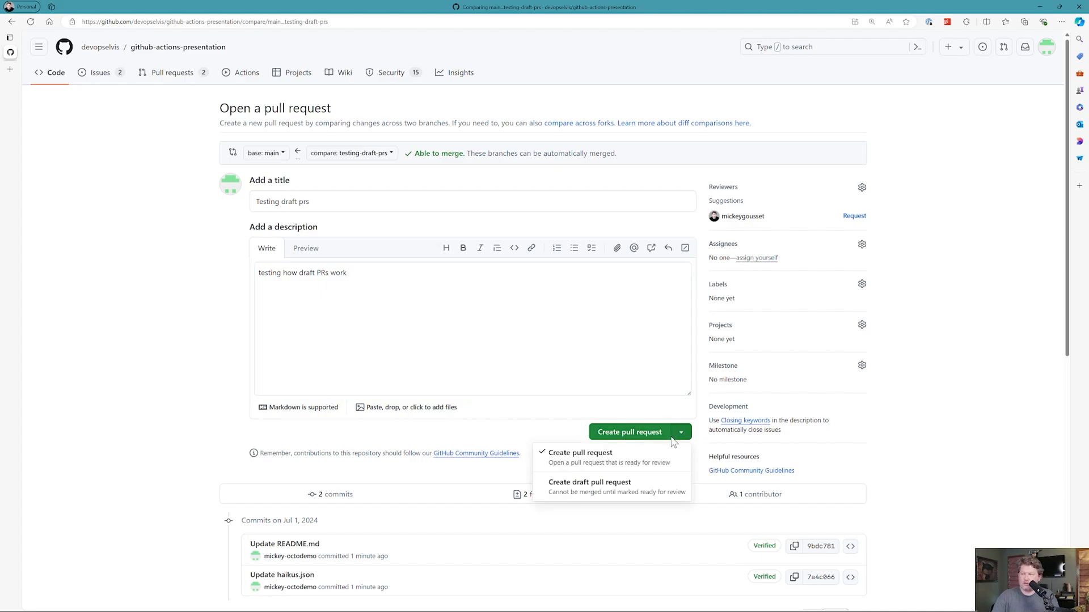
Choose Create draft pull request and submit it, producing draft PR #129 'Testing draft prs'.
click(590, 482)
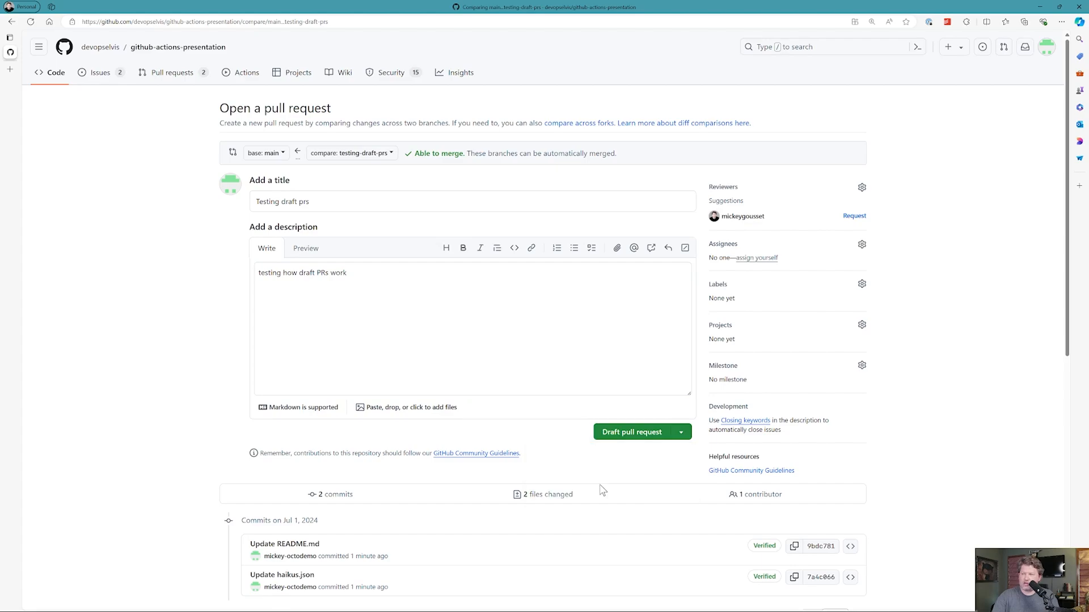
mouse_move(663, 438)
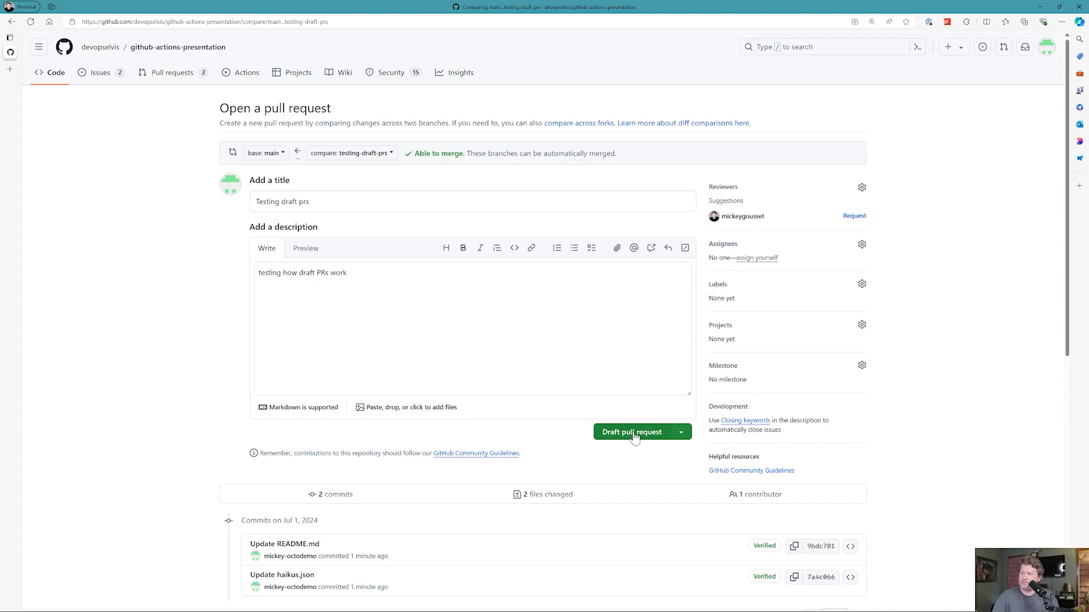
mouse_move(622, 437)
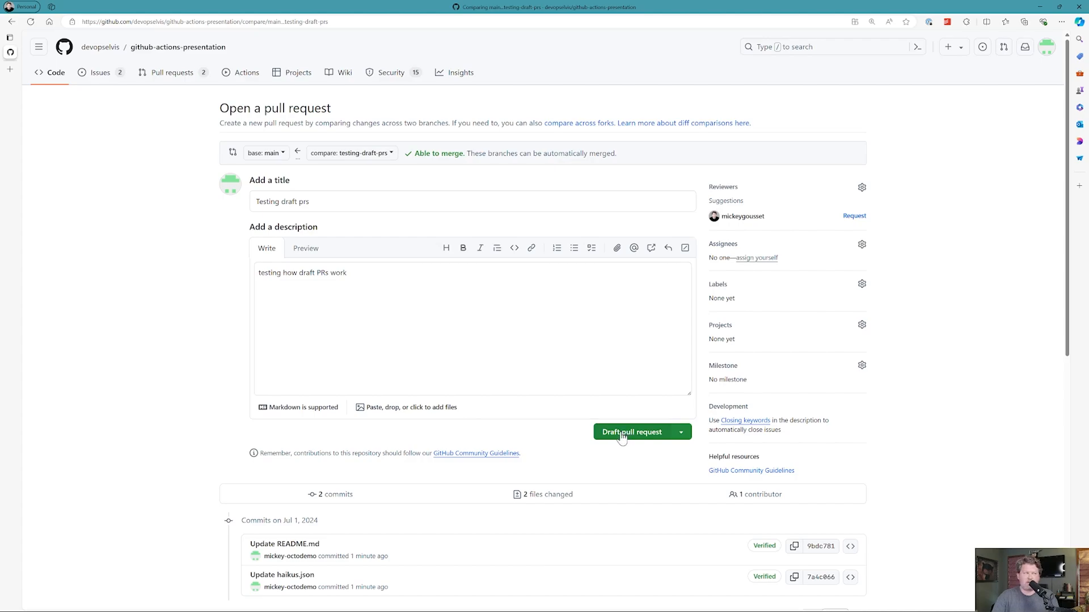
click(633, 432)
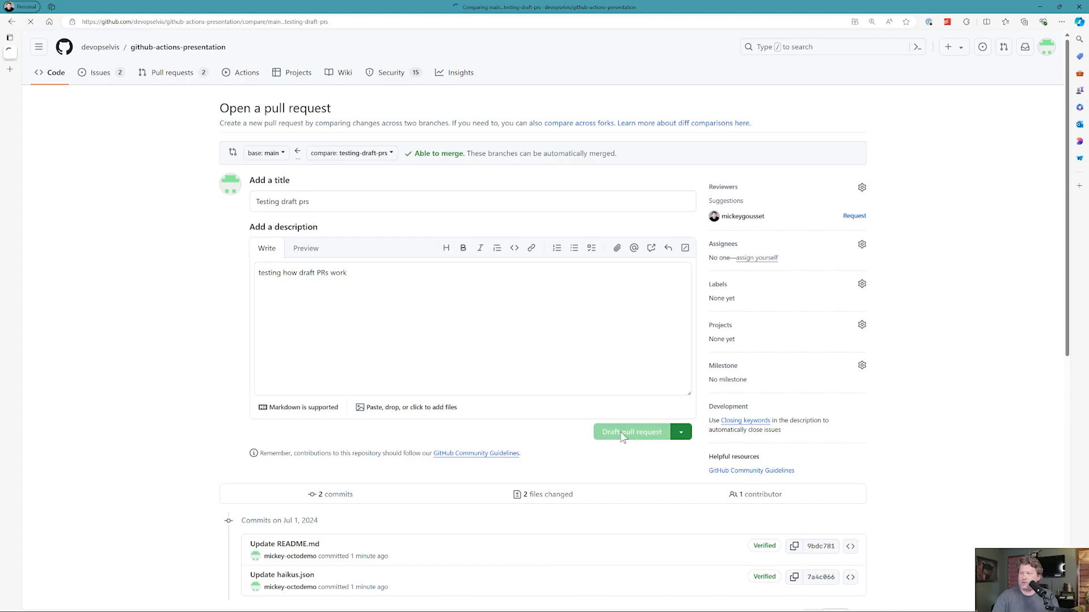
click(632, 432)
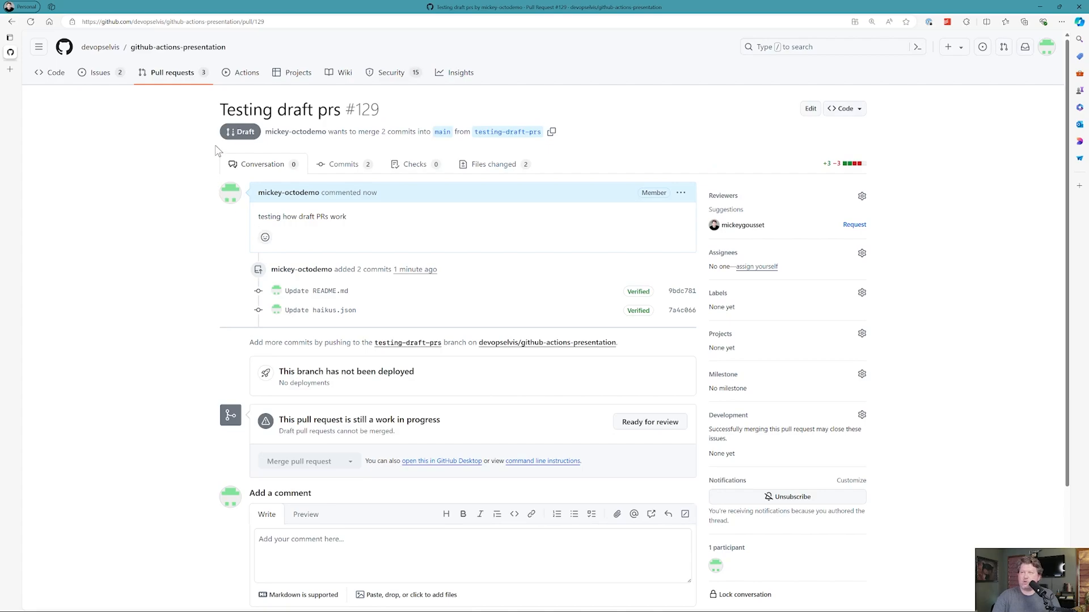
mouse_move(239, 136)
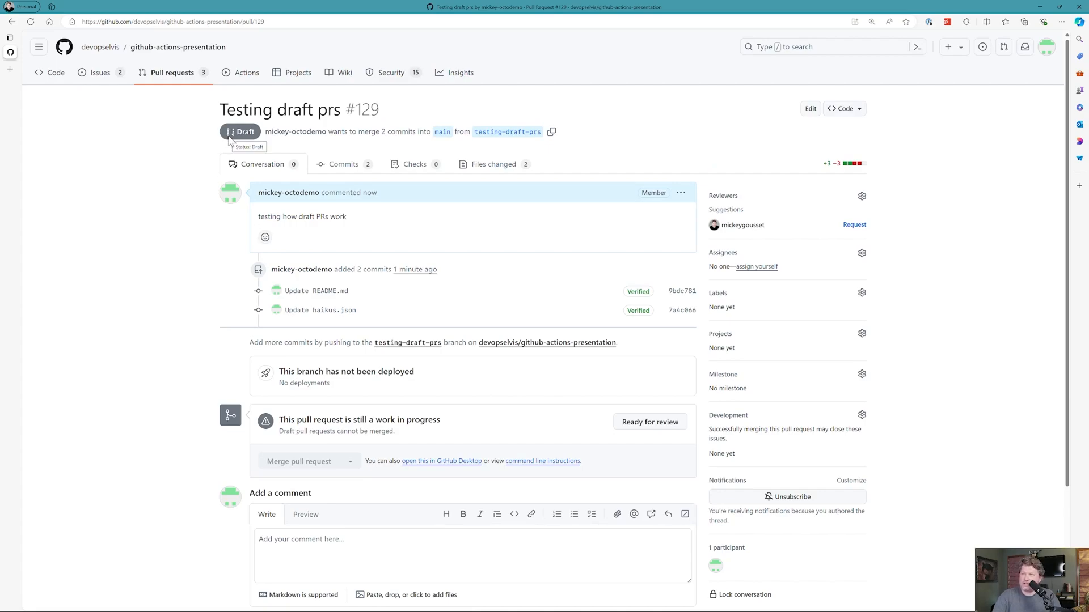
mouse_move(263, 139)
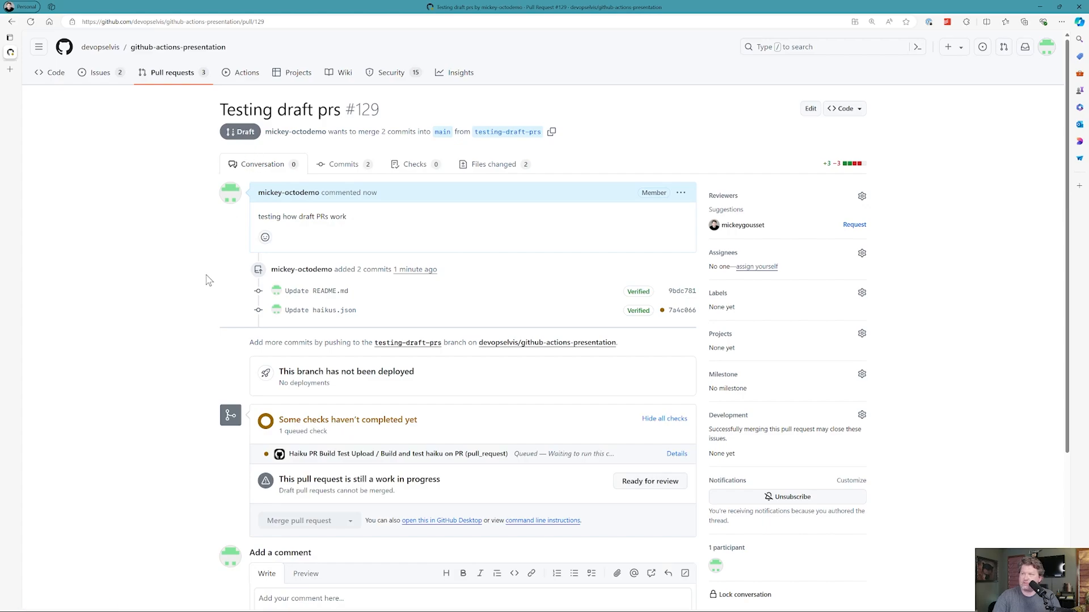
scroll(down, 3)
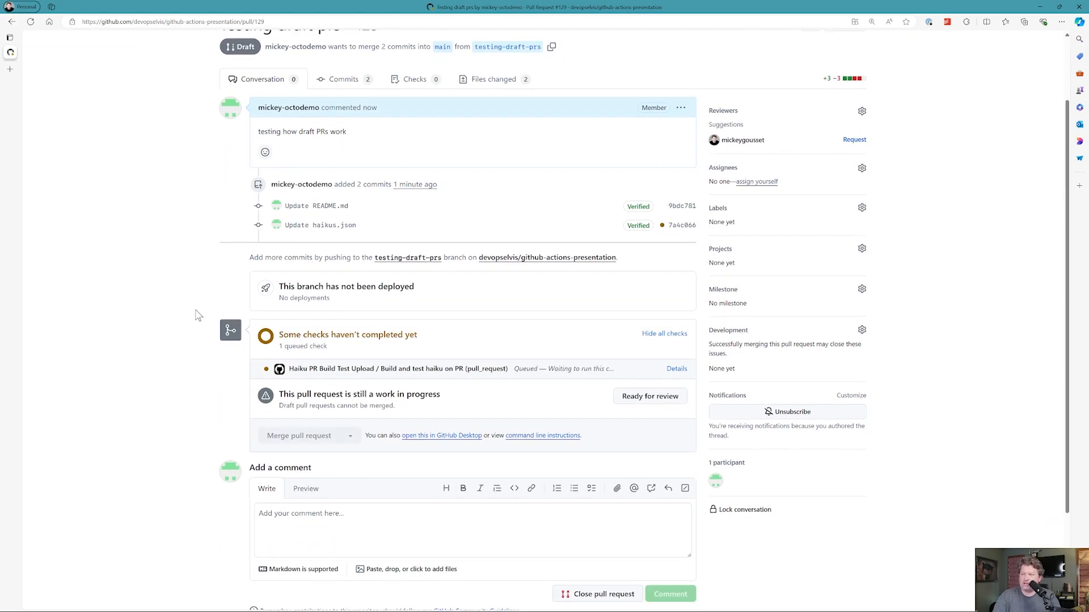
scroll(down, 3)
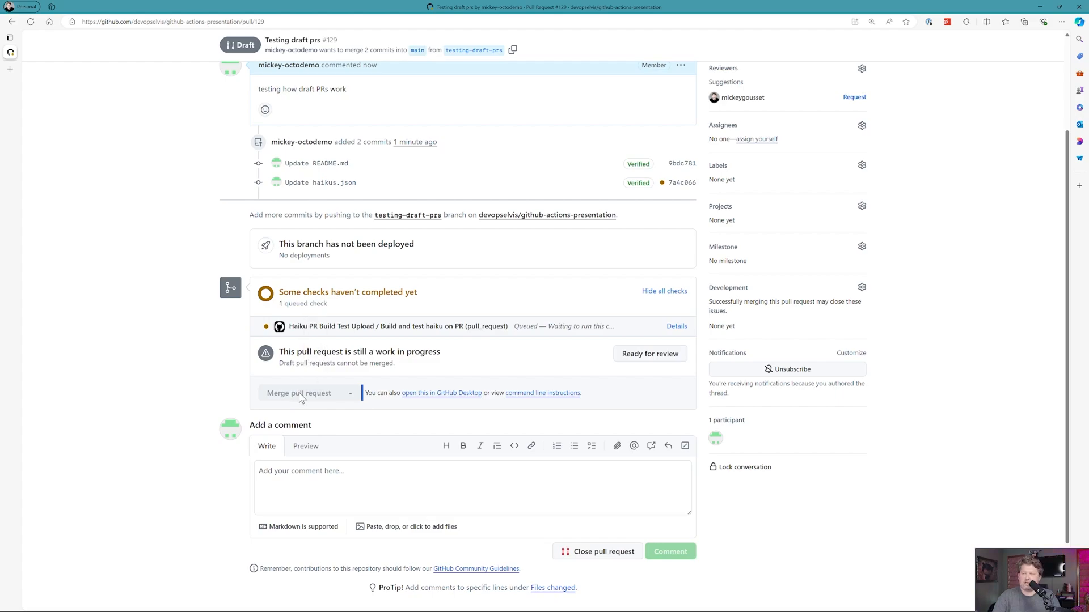
mouse_move(173, 361)
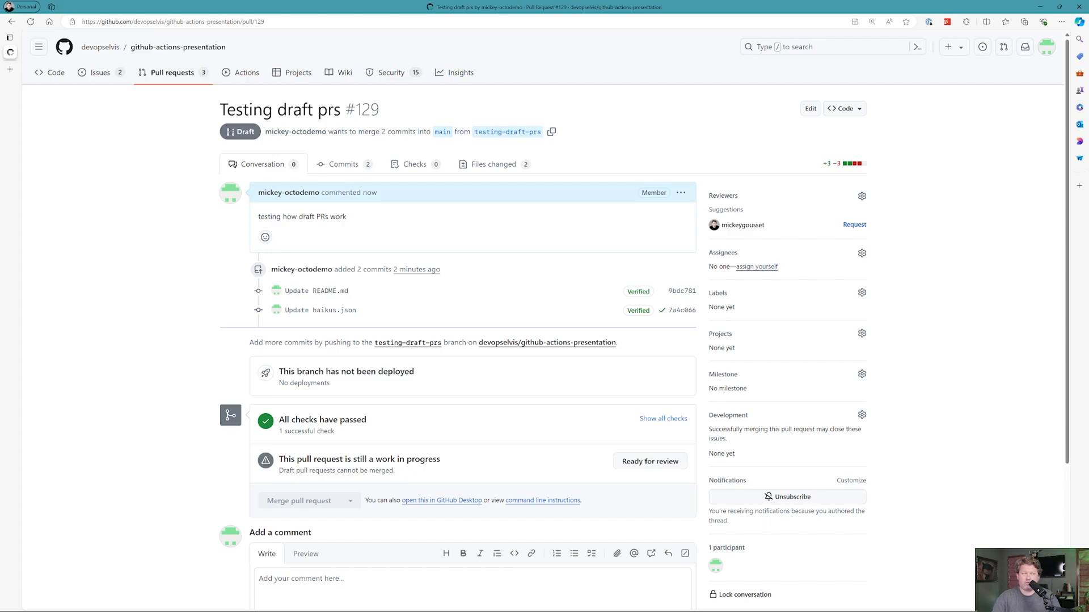
mouse_move(59, 194)
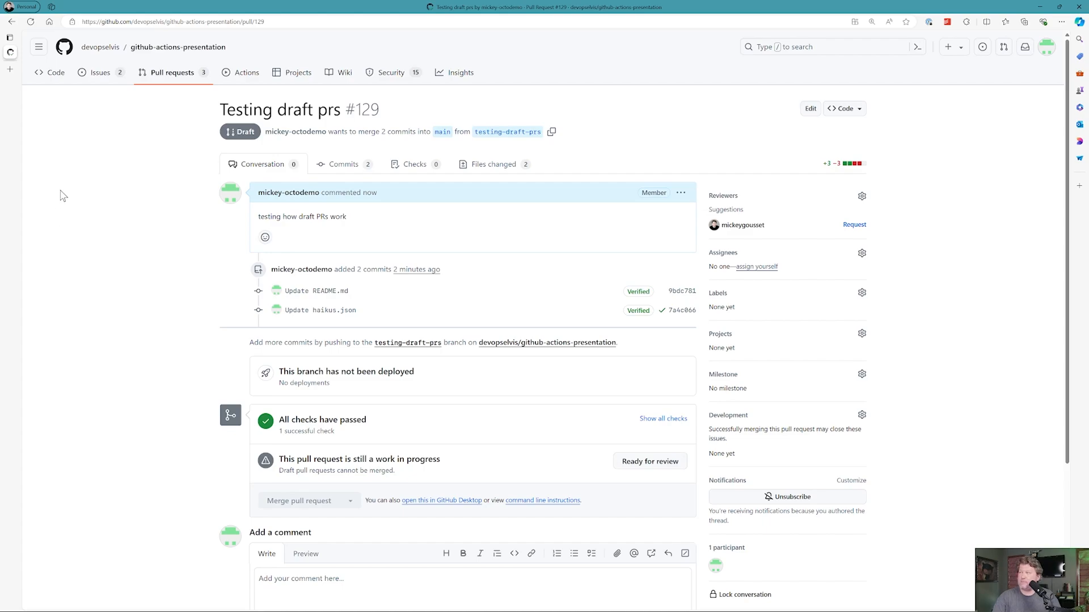
mouse_move(576, 214)
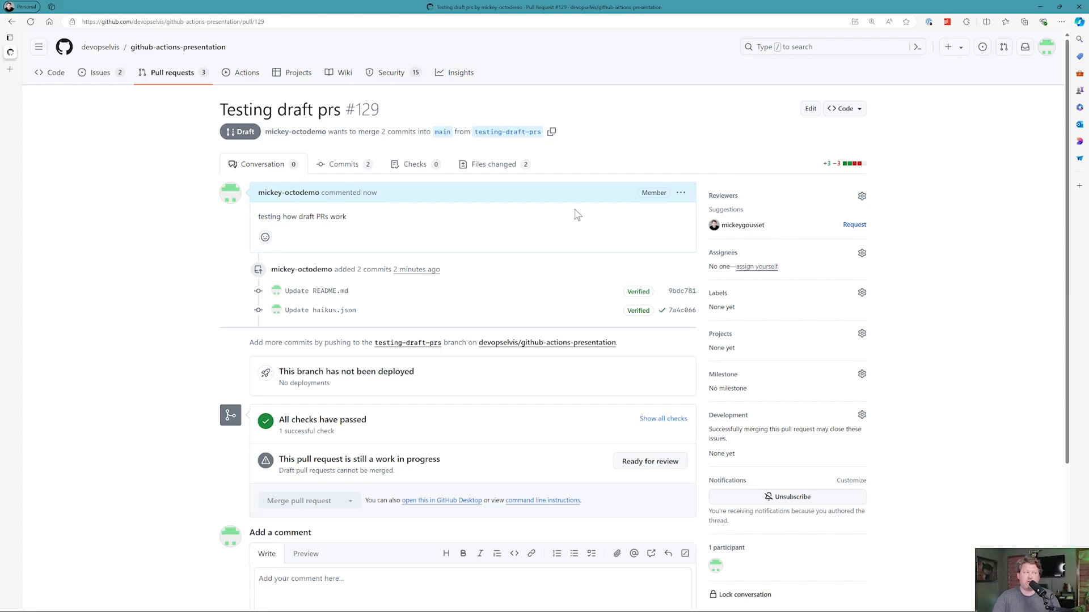
mouse_move(573, 317)
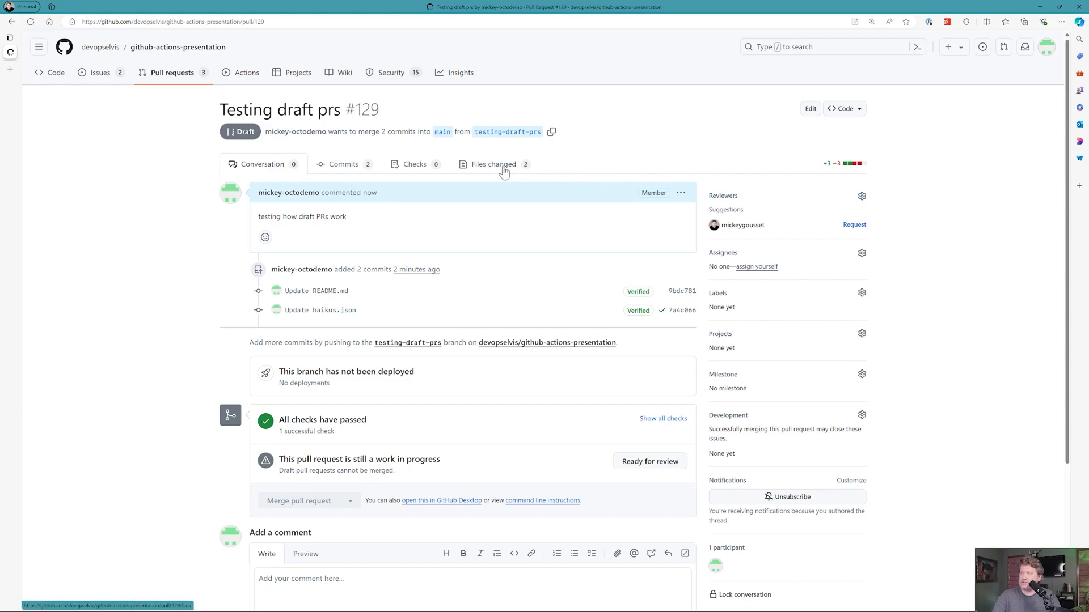
In Files changed, suggest README line 5 read 'Please bear with us!' and start a review with it.
click(492, 164)
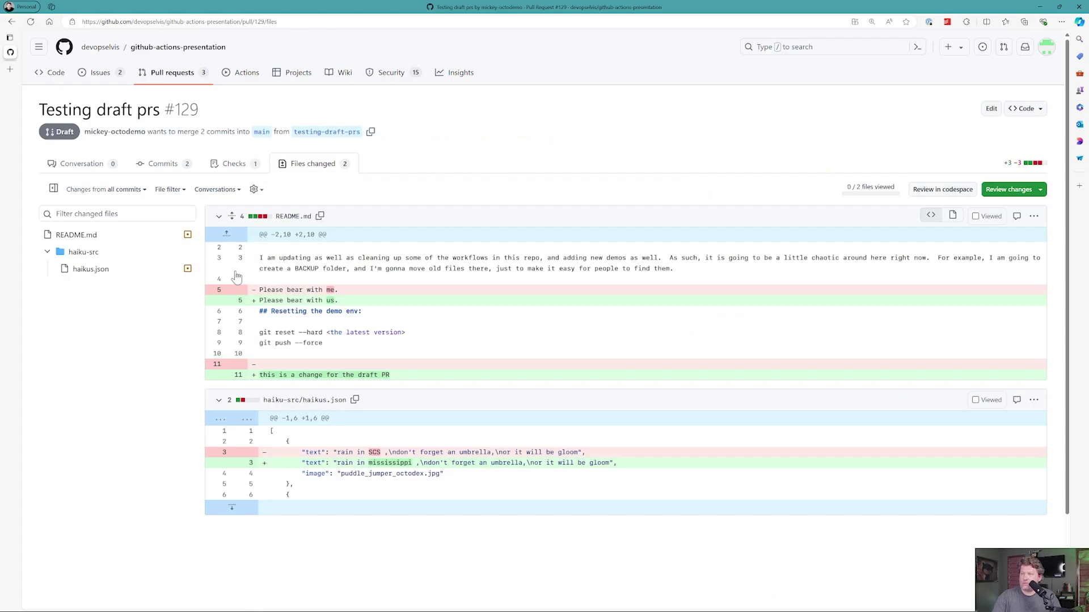
mouse_move(229, 285)
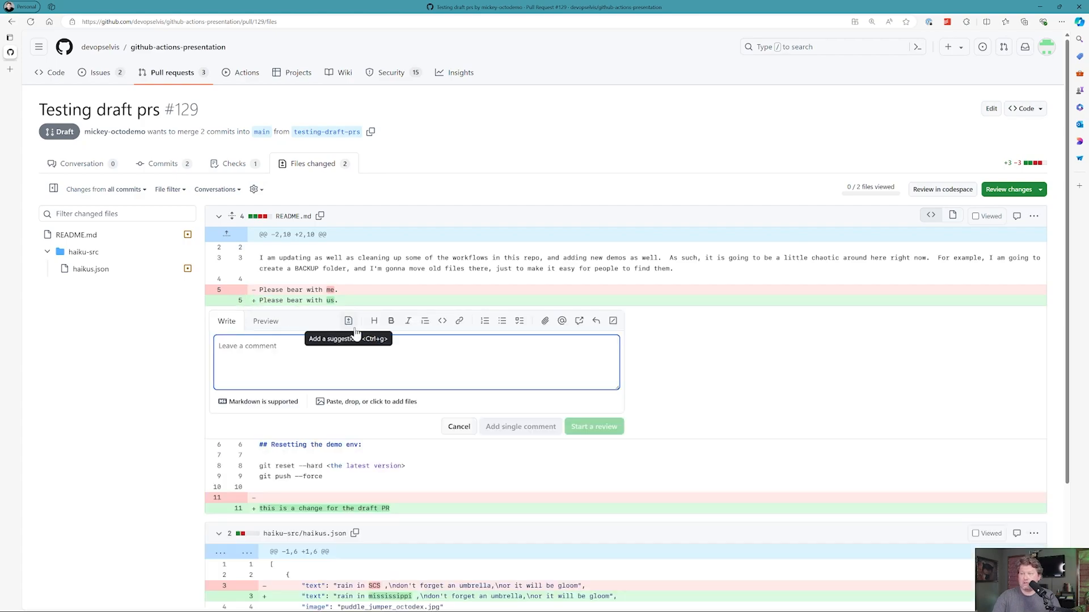
click(347, 321)
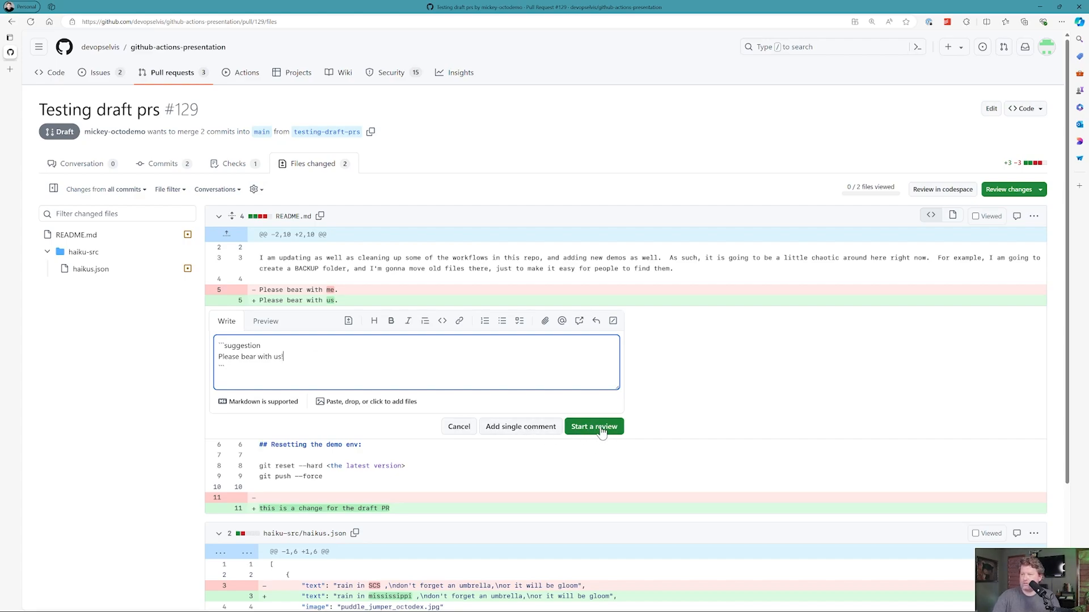
click(594, 426)
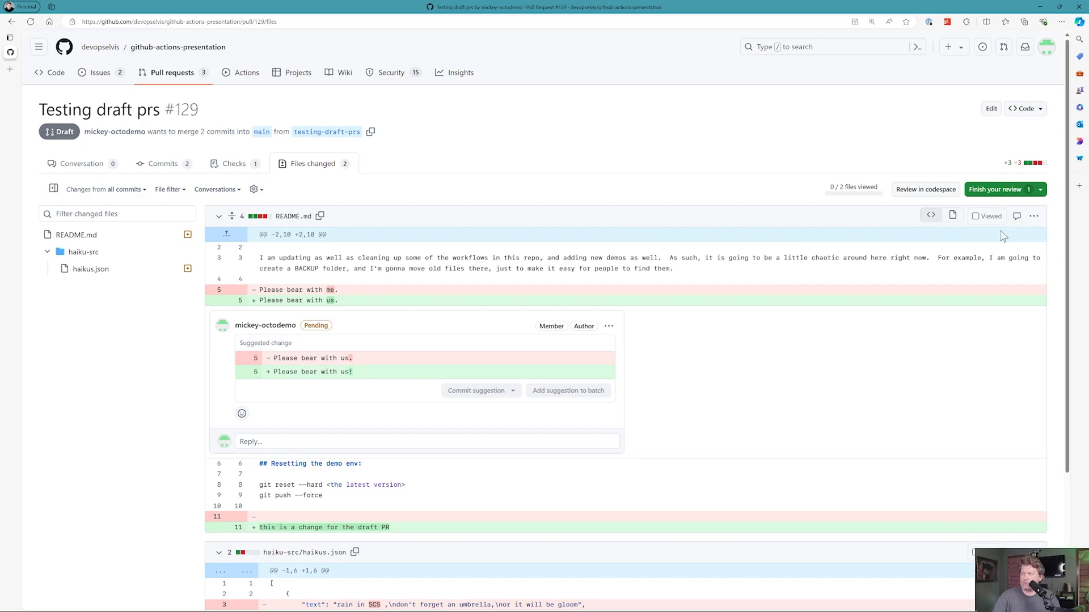
mouse_move(998, 195)
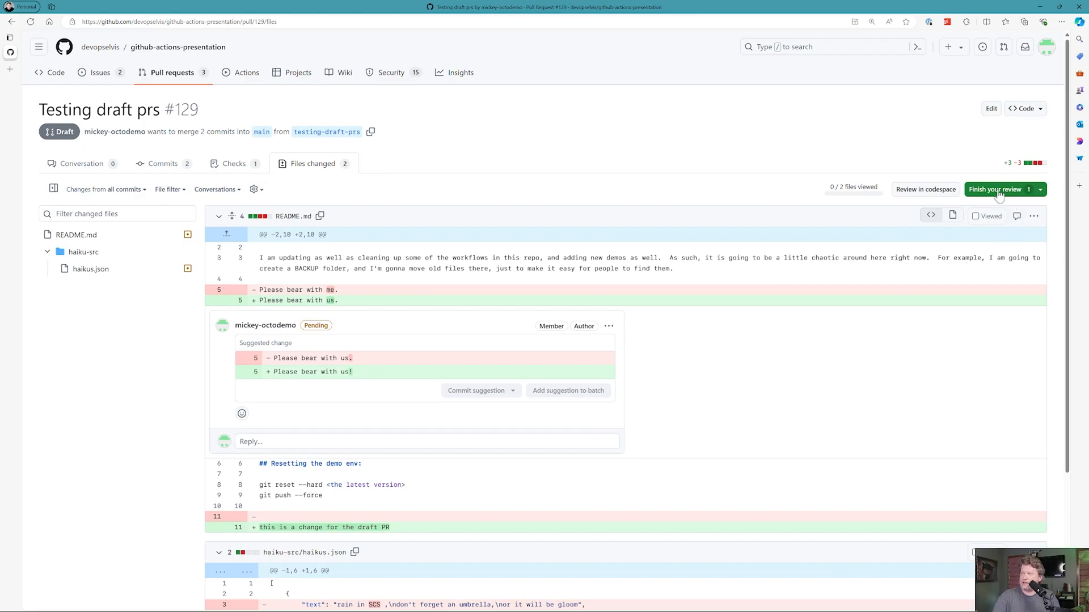
click(997, 190)
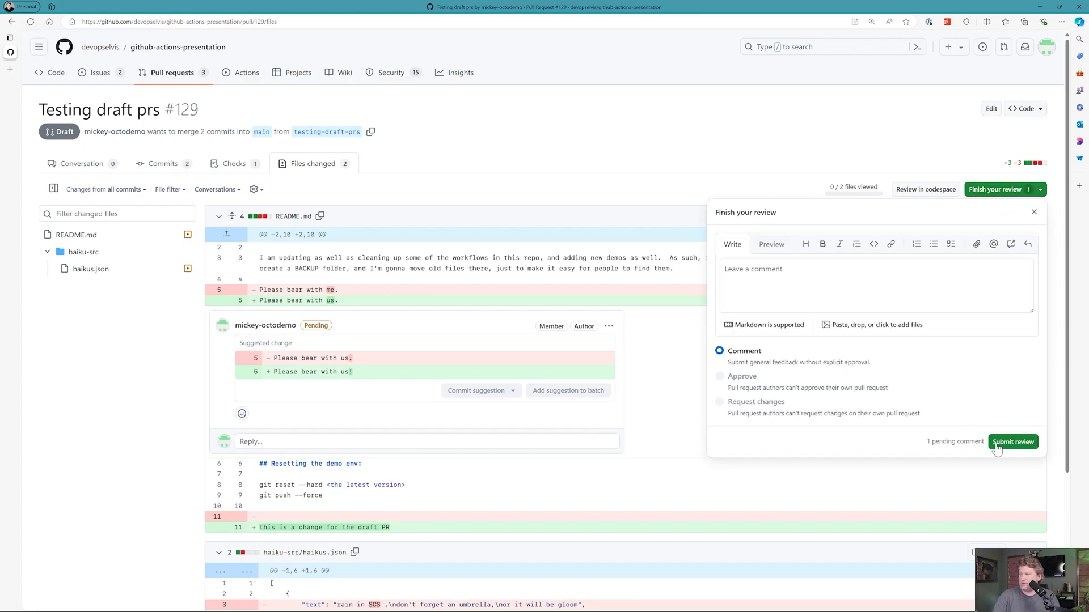
Submit the review so the suggestion appears in PR #129's conversation.
click(1013, 441)
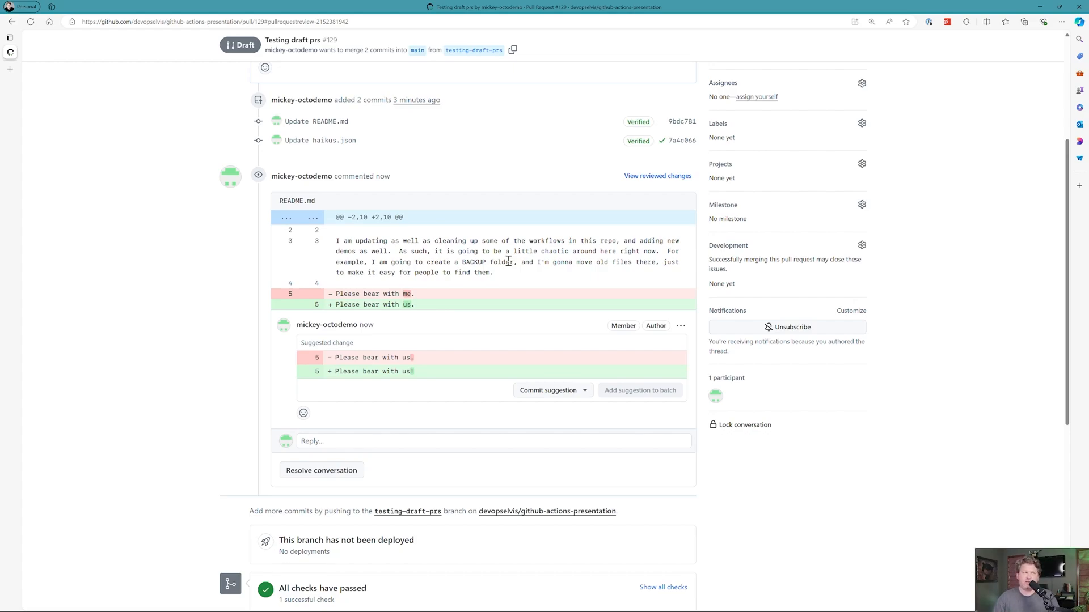
mouse_move(476, 351)
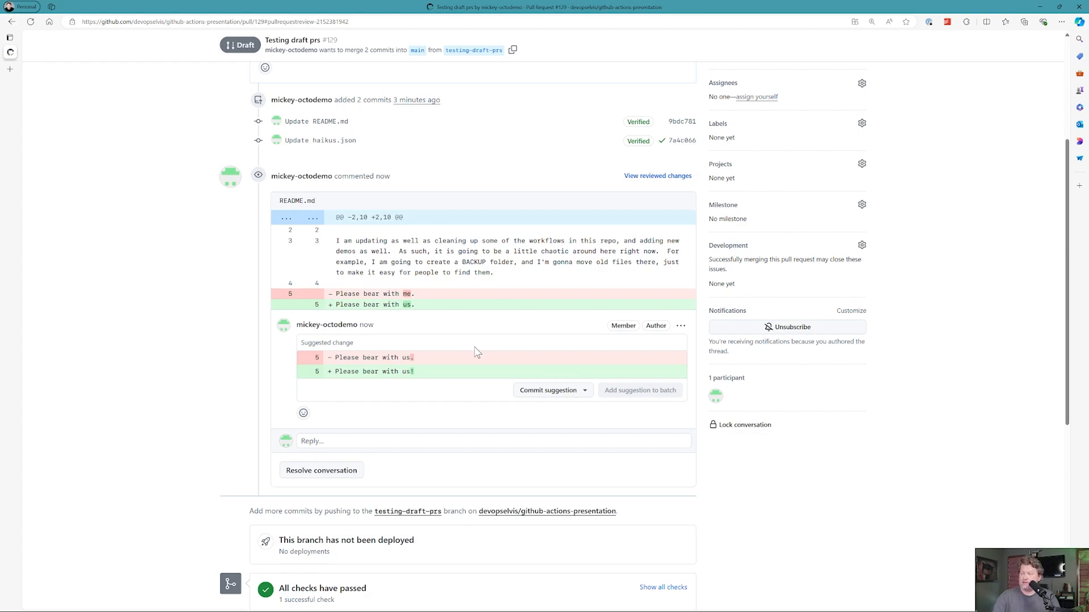
scroll(down, 3)
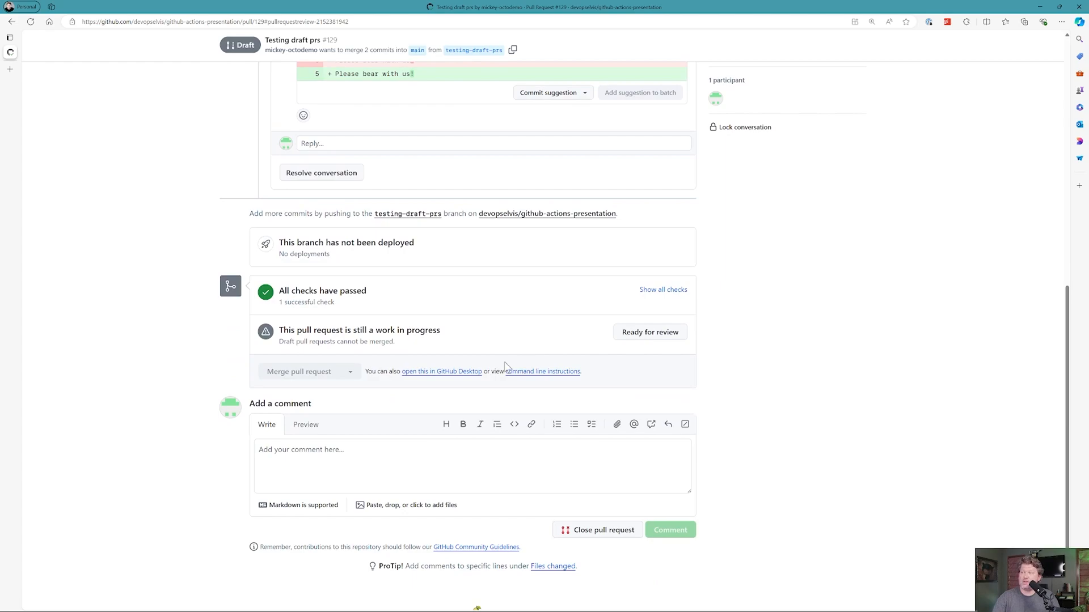
mouse_move(645, 340)
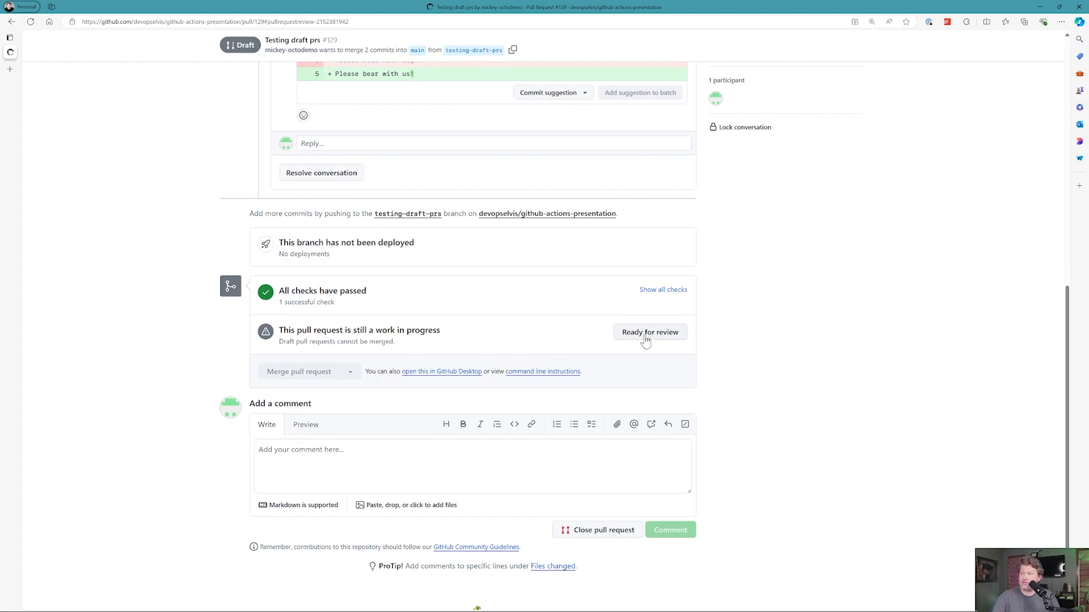
Mark PR #129 ready for review and scroll through its conversation.
click(650, 332)
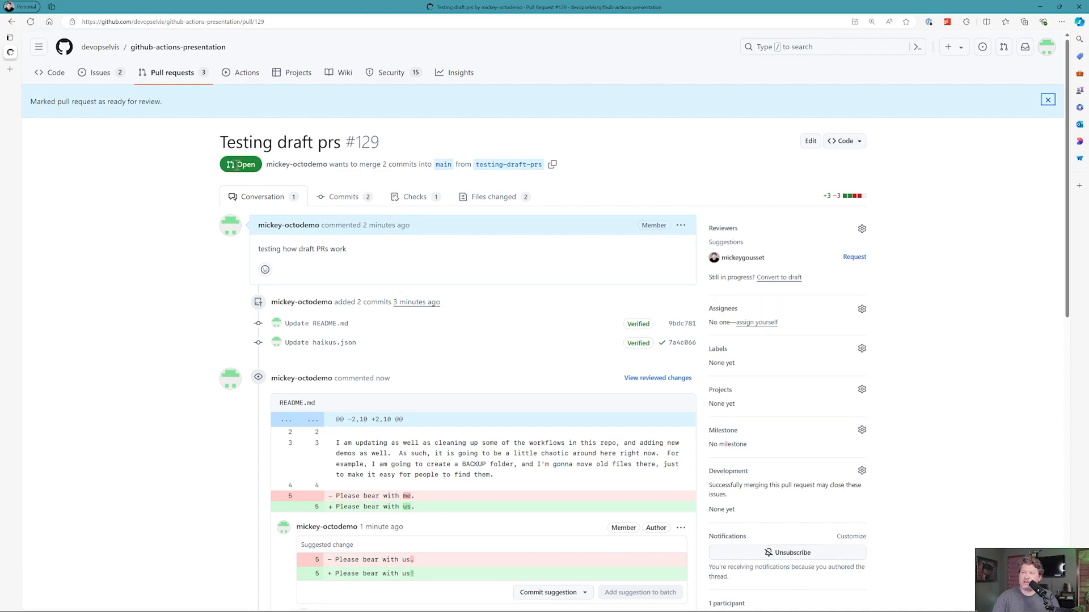
mouse_move(240, 165)
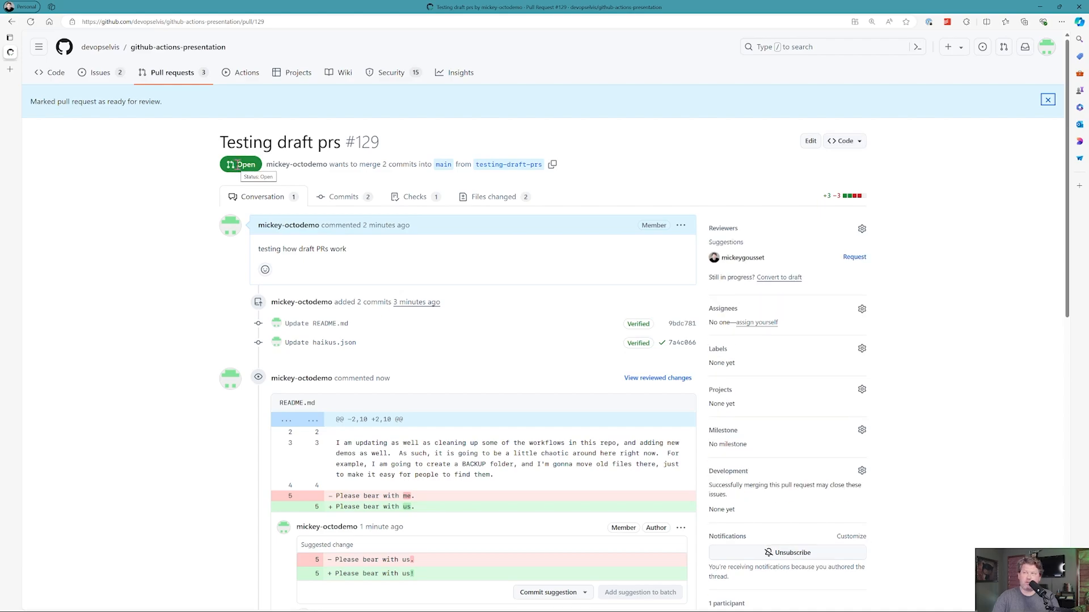
mouse_move(229, 173)
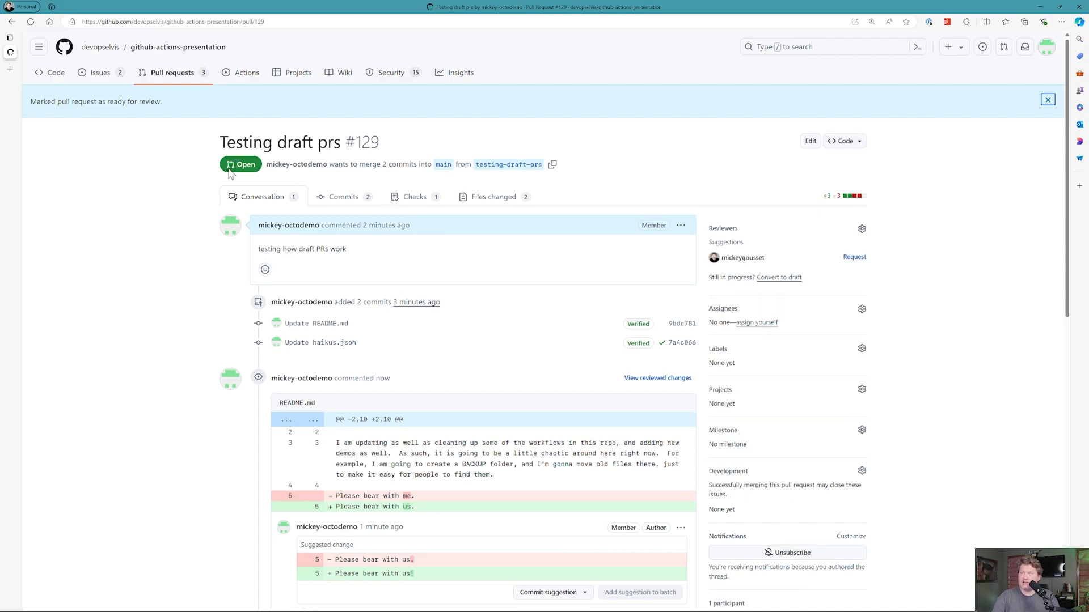
mouse_move(295, 165)
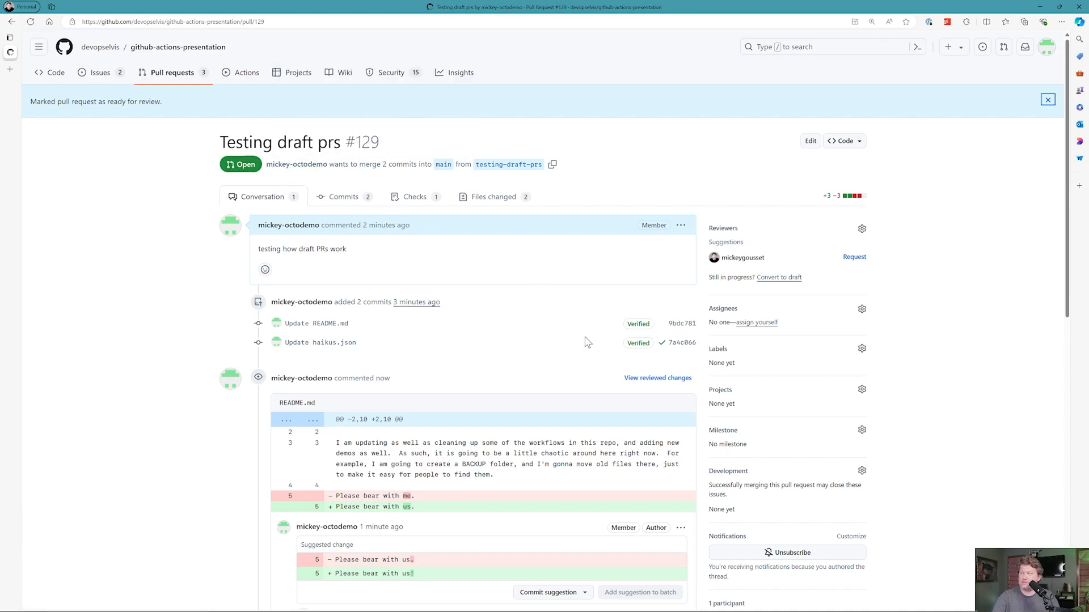
scroll(down, 3)
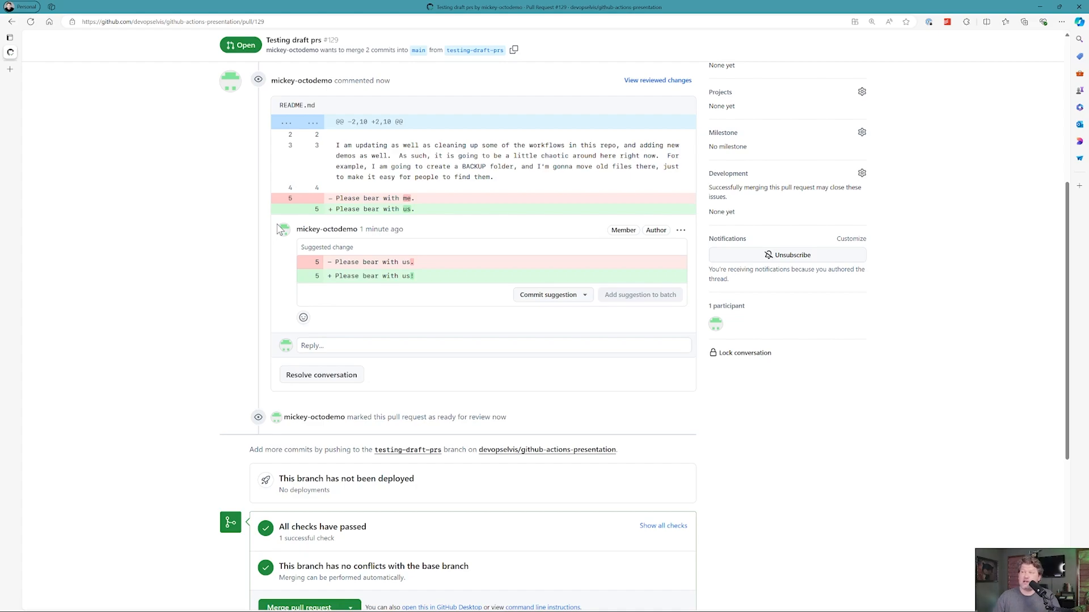
scroll(down, 3)
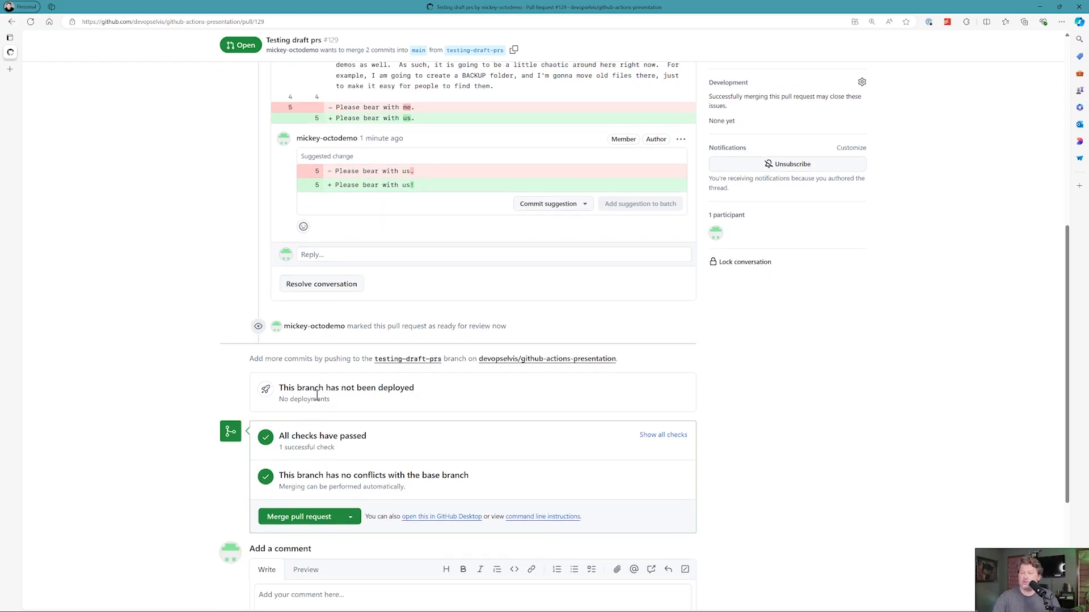
scroll(down, 3)
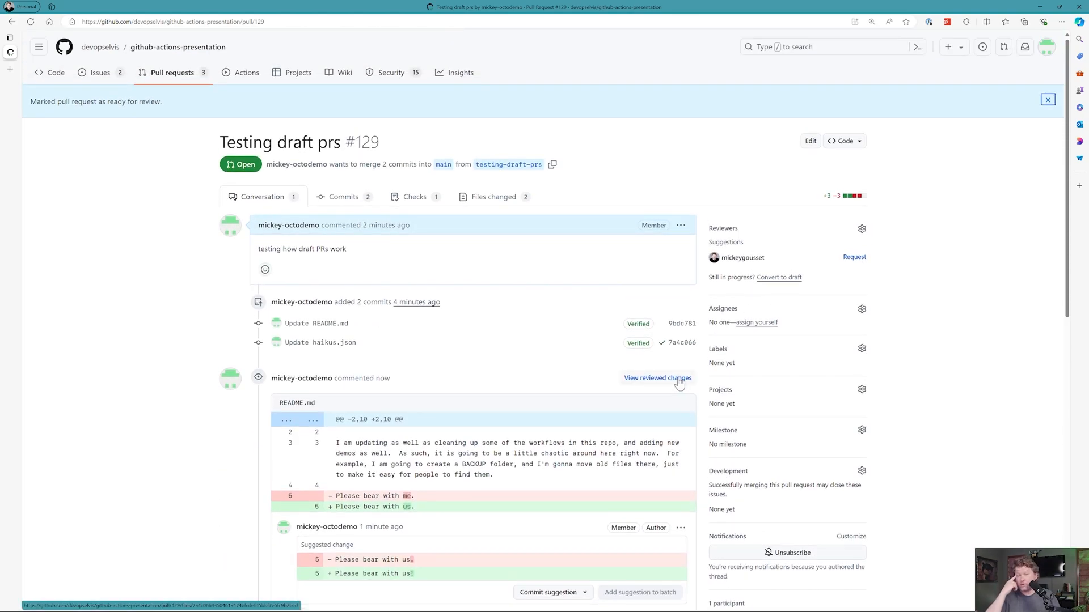
mouse_move(779, 281)
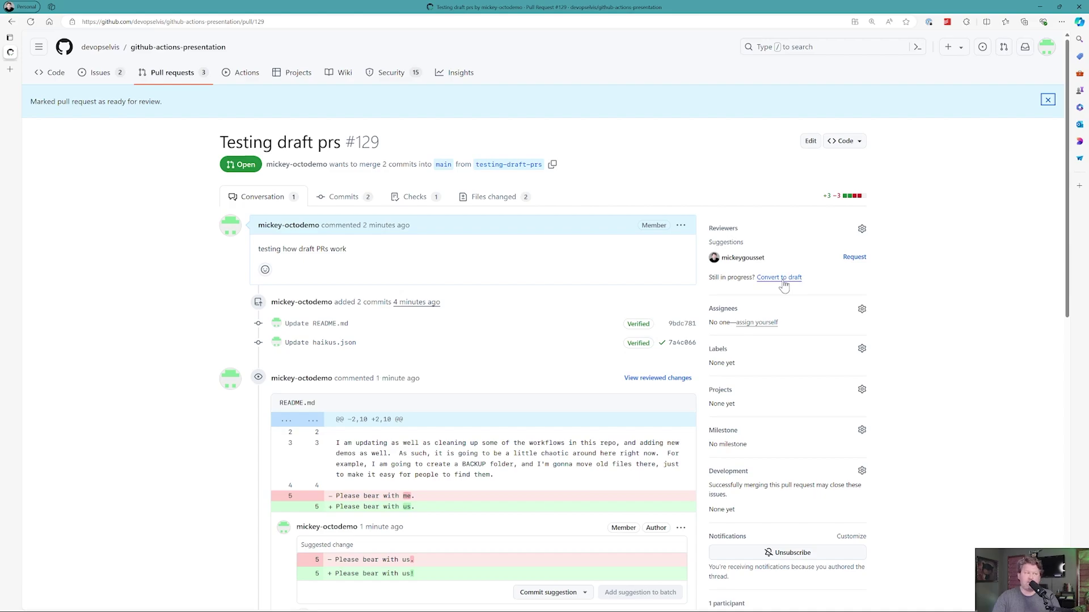
Convert PR #129 back to draft and confirm in the dialog.
click(778, 276)
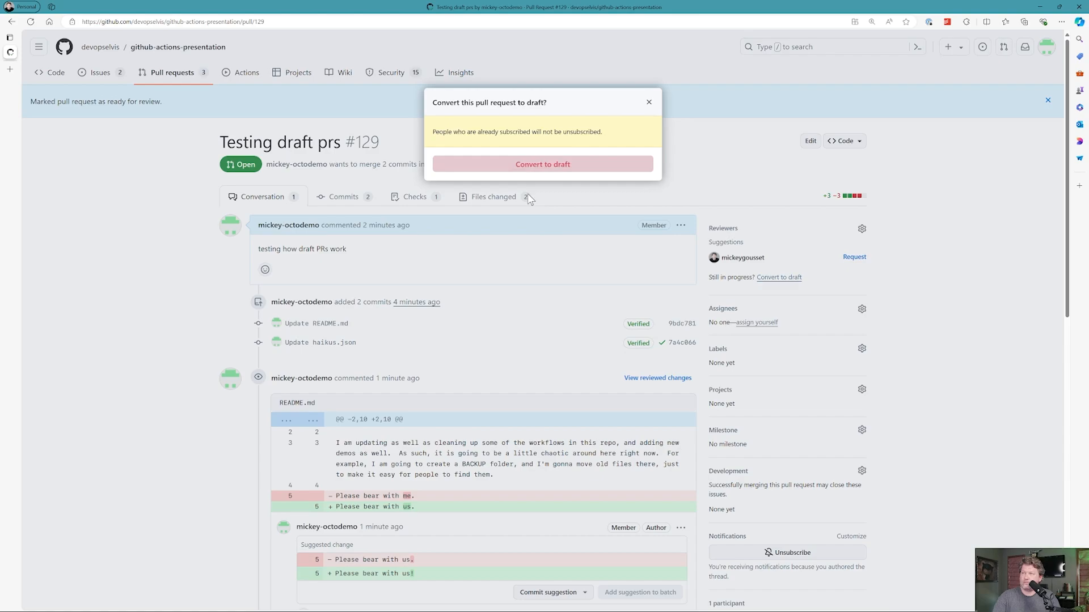
click(542, 163)
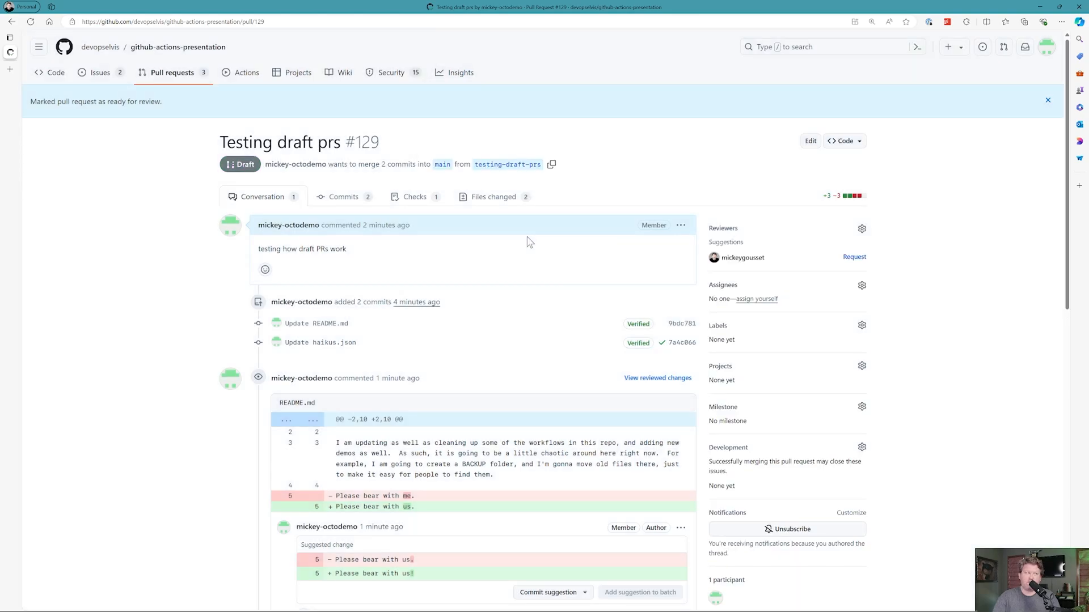
mouse_move(233, 342)
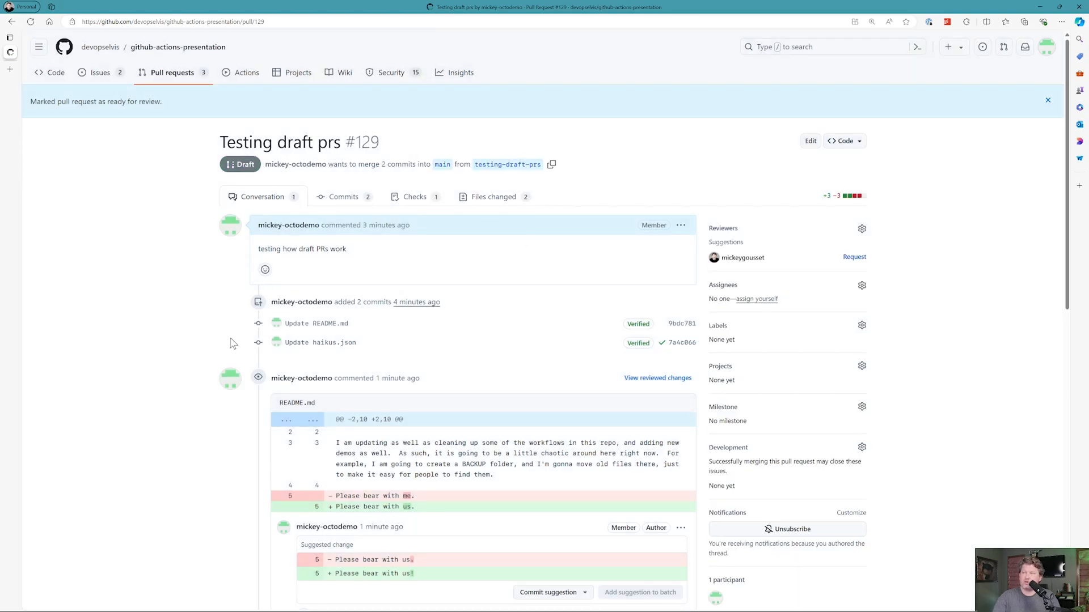